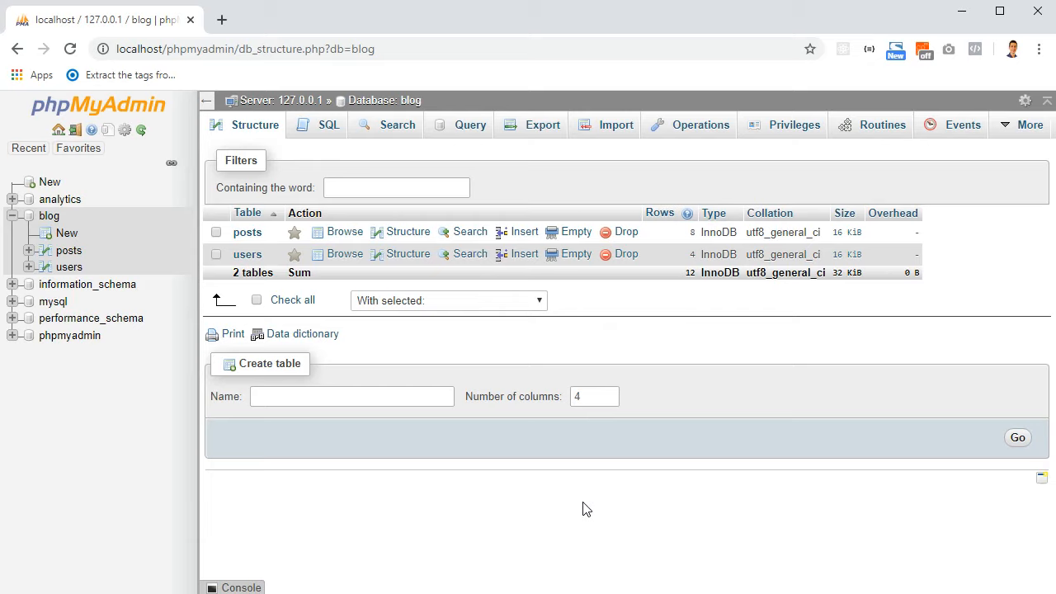
{"action": "mouse_move", "coordinate": [636, 419]}
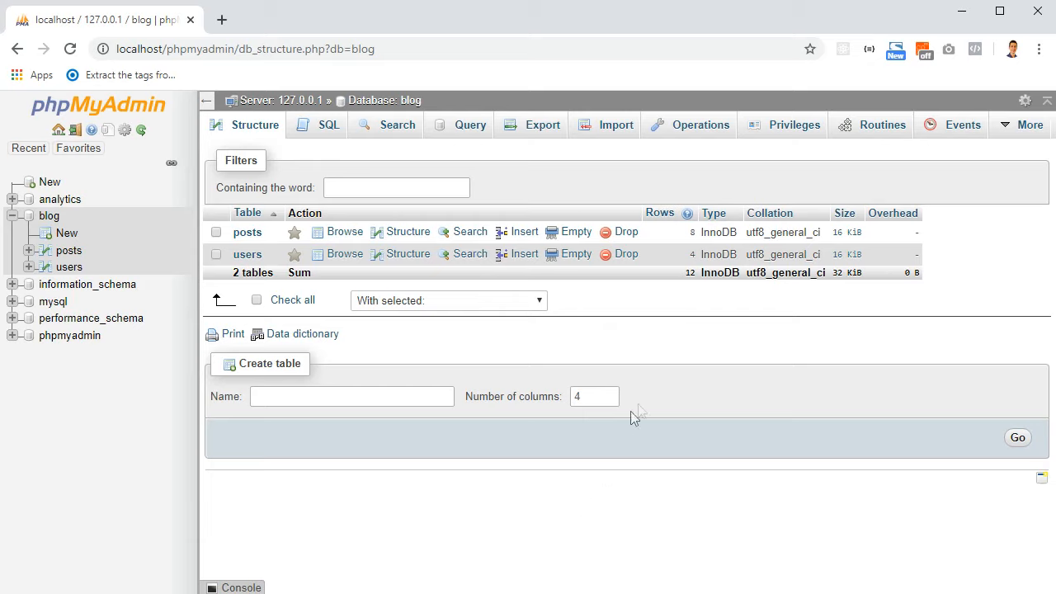
{"action": "mouse_move", "coordinate": [410, 100]}
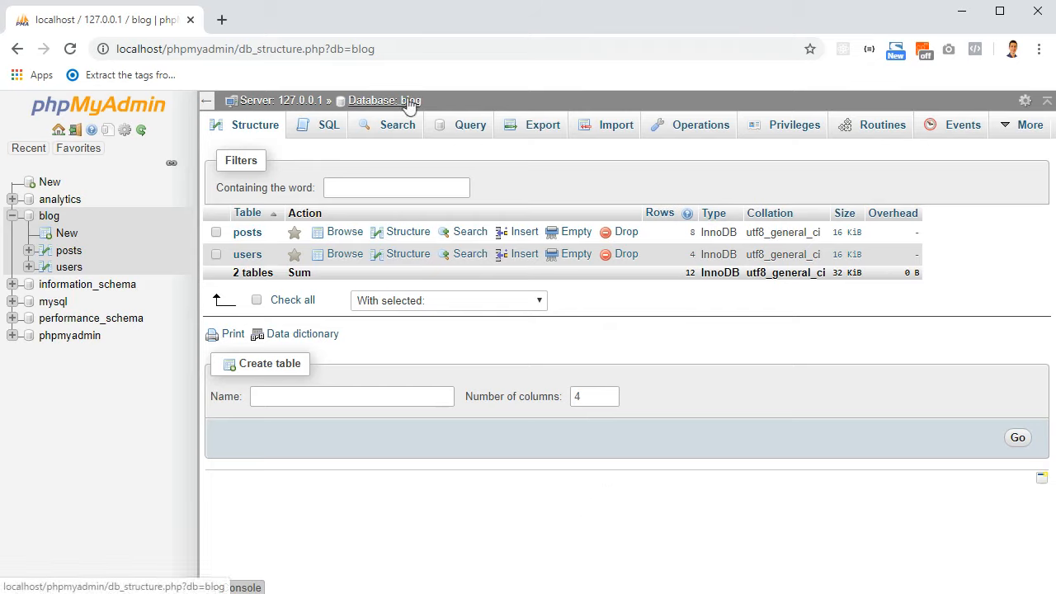
{"action": "mouse_move", "coordinate": [247, 267]}
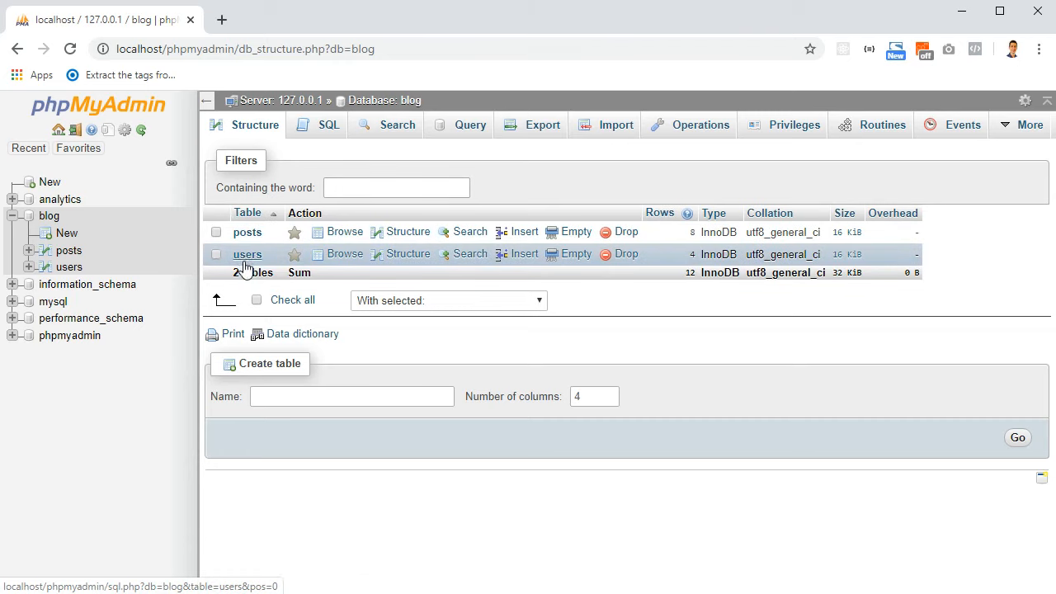
{"action": "mouse_move", "coordinate": [248, 235]}
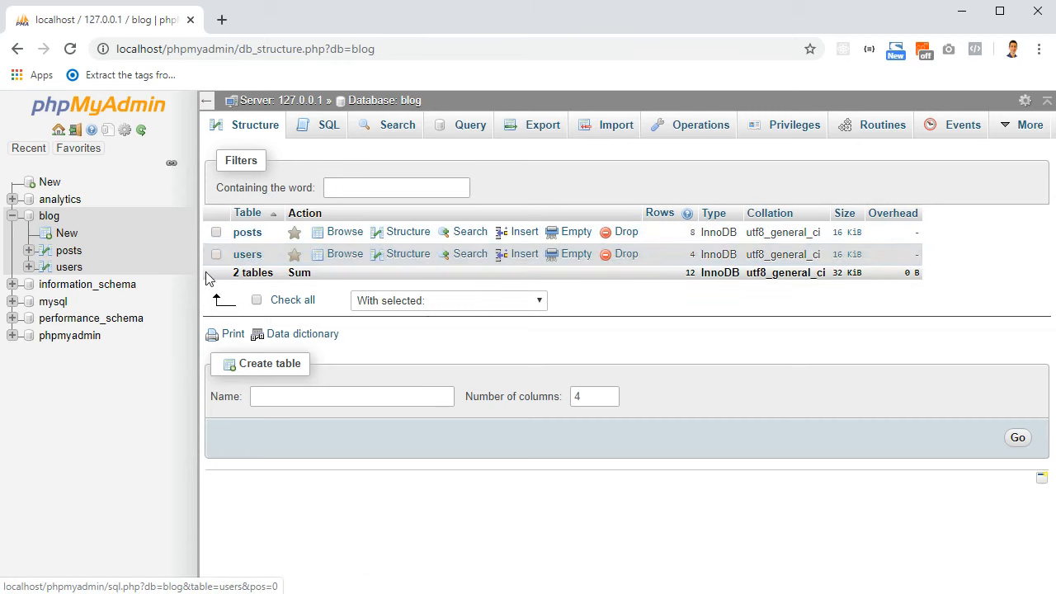
Step: Browse the users table to show its four rows with ids 1 to 4
{"action": "left_click", "coordinate": [345, 254]}
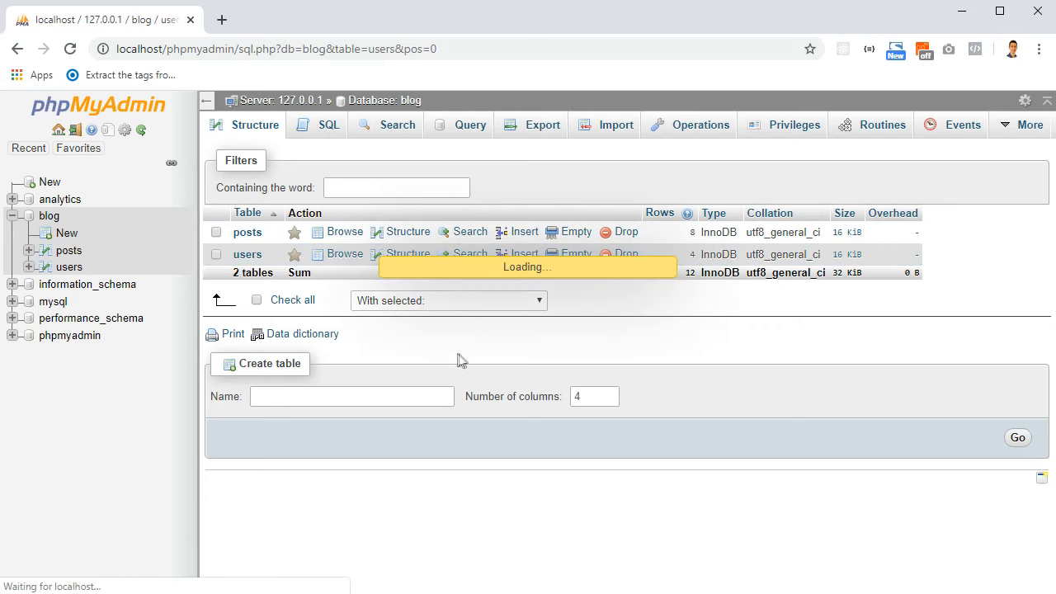
{"action": "left_click", "coordinate": [345, 254]}
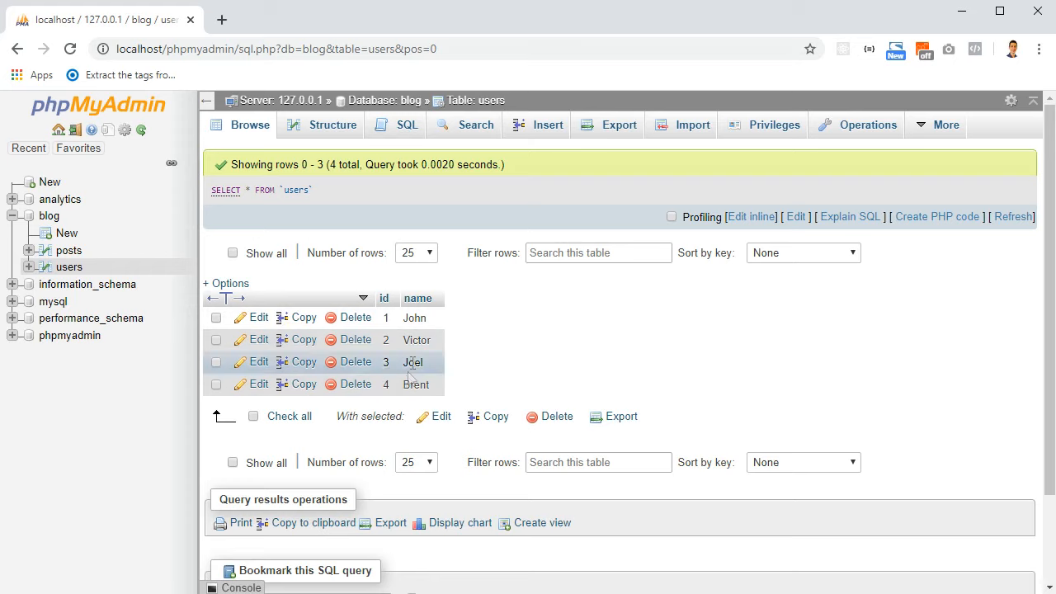
{"action": "mouse_move", "coordinate": [417, 299]}
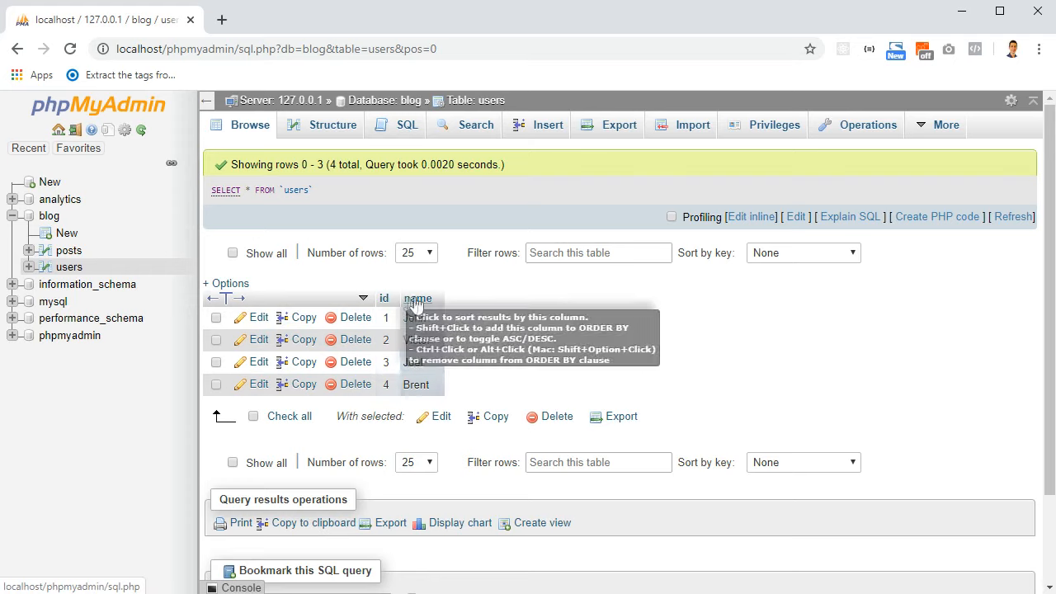
{"action": "mouse_move", "coordinate": [505, 308]}
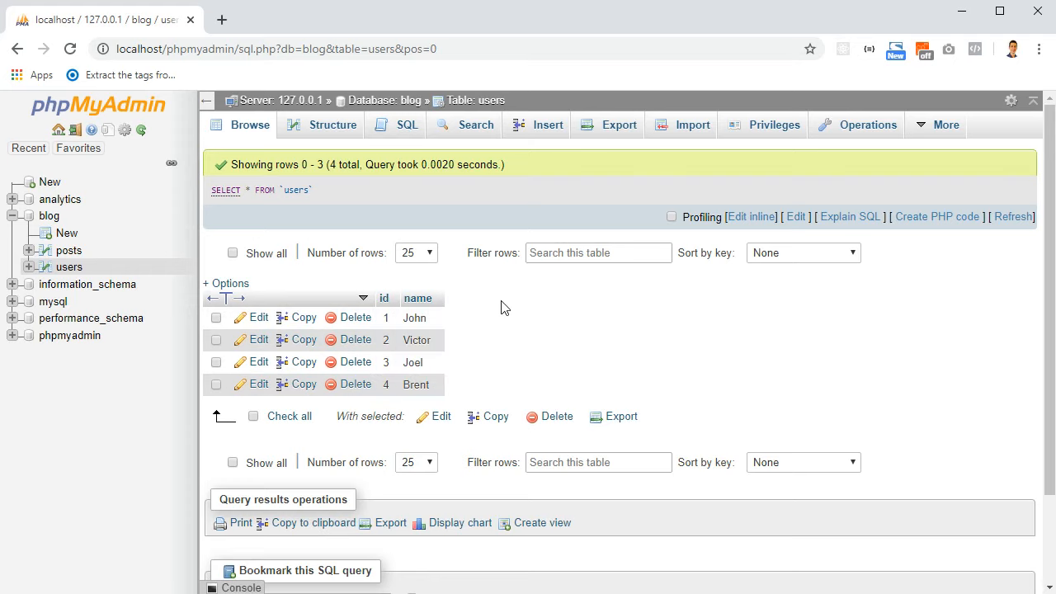
{"action": "mouse_move", "coordinate": [401, 105]}
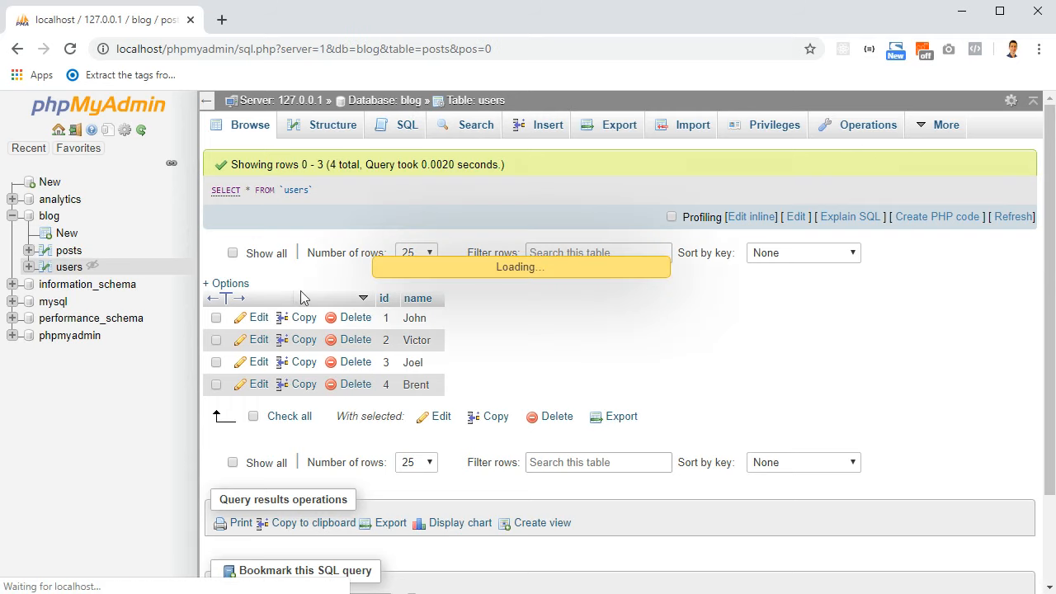
Step: Browse the posts table to show its eight rows with user_id values 1 to 4
{"action": "left_click", "coordinate": [68, 250]}
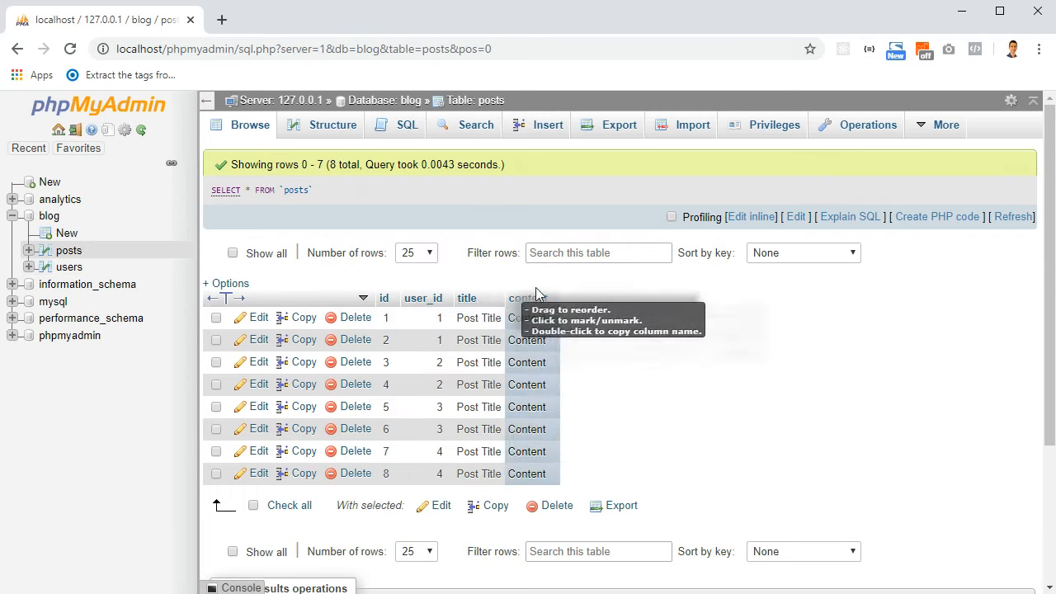
{"action": "mouse_move", "coordinate": [423, 299]}
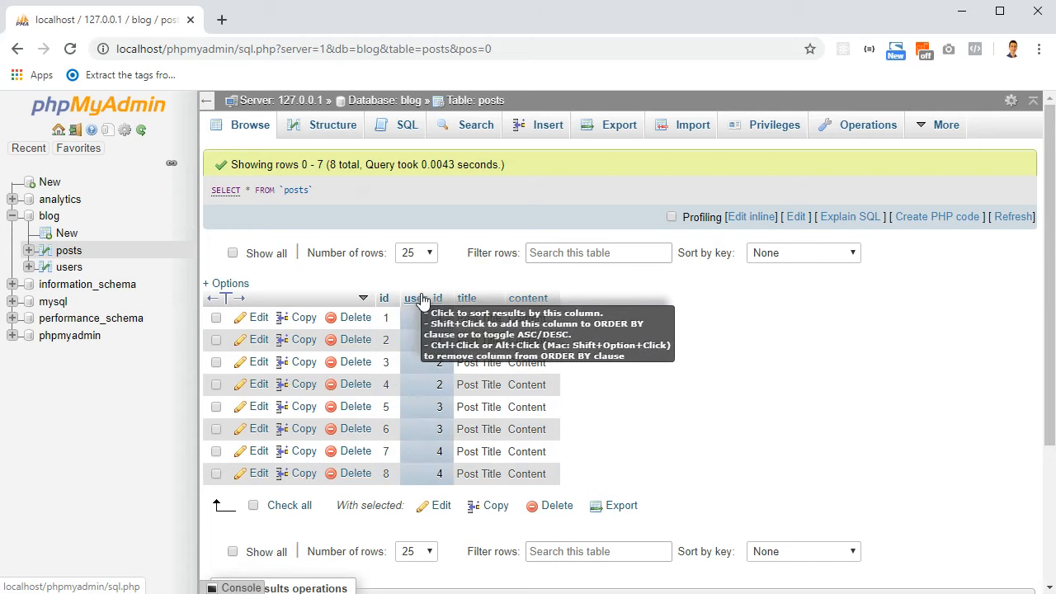
{"action": "mouse_move", "coordinate": [628, 327]}
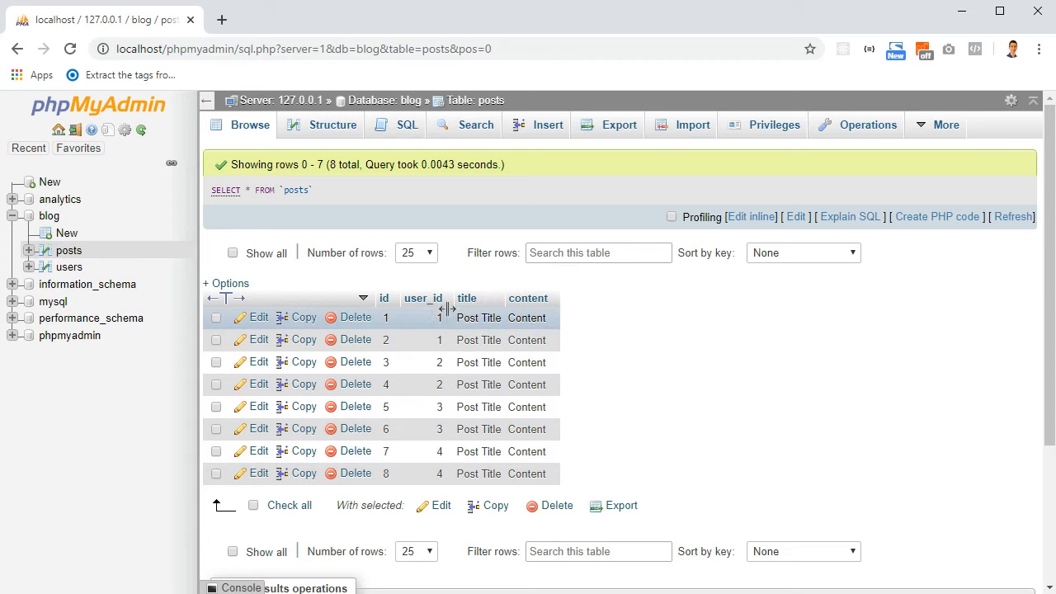
{"action": "mouse_move", "coordinate": [524, 313]}
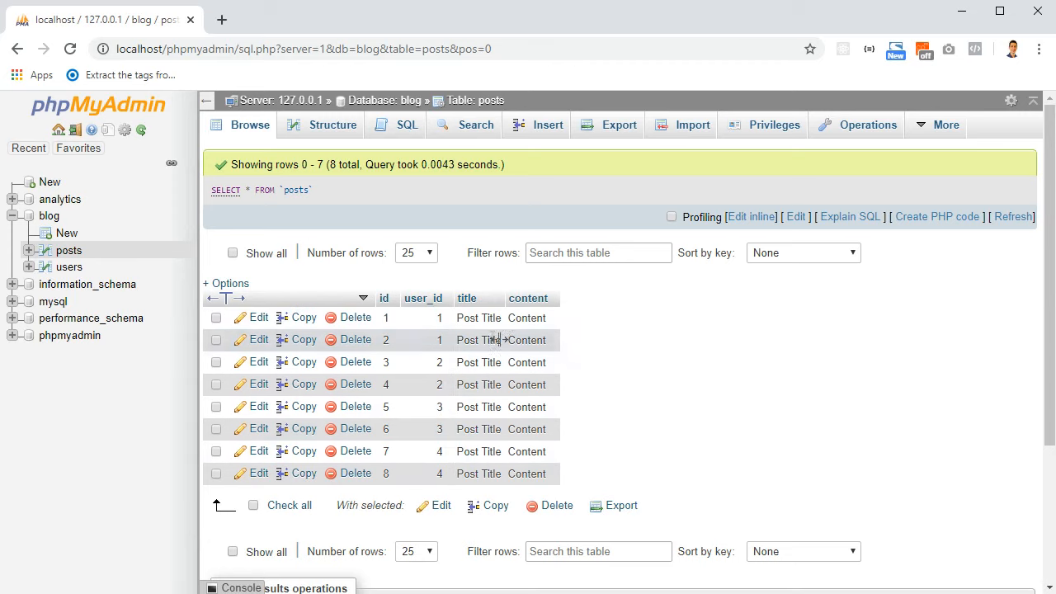
{"action": "mouse_move", "coordinate": [527, 475]}
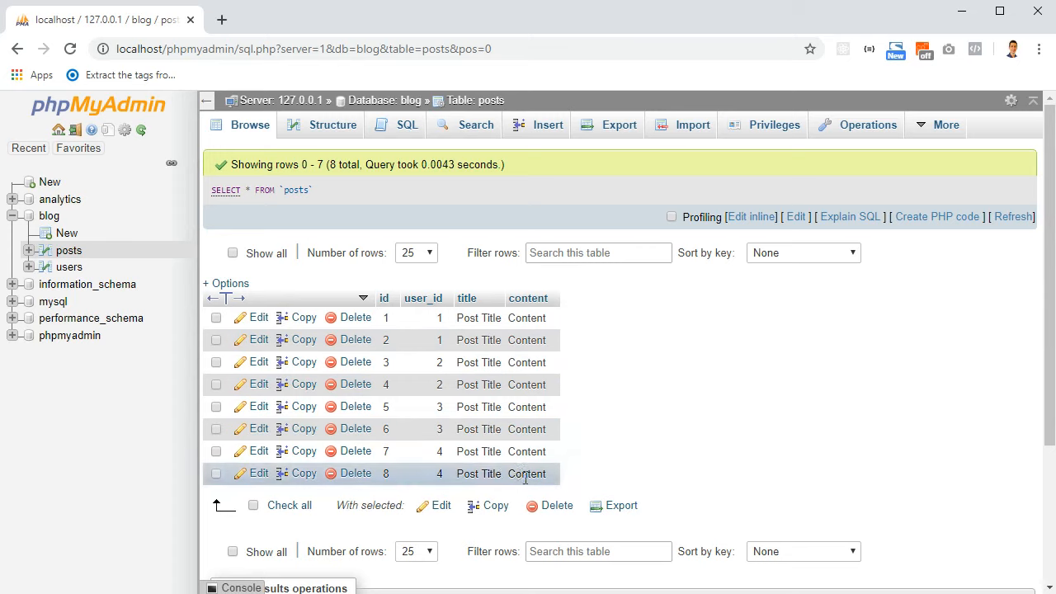
{"action": "mouse_move", "coordinate": [424, 487]}
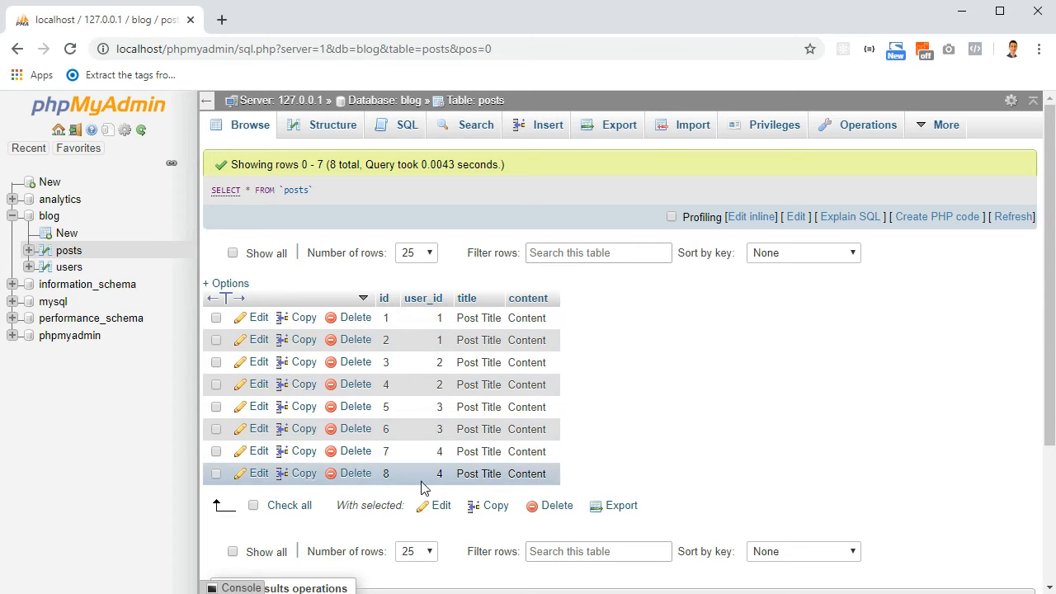
{"action": "mouse_move", "coordinate": [385, 473]}
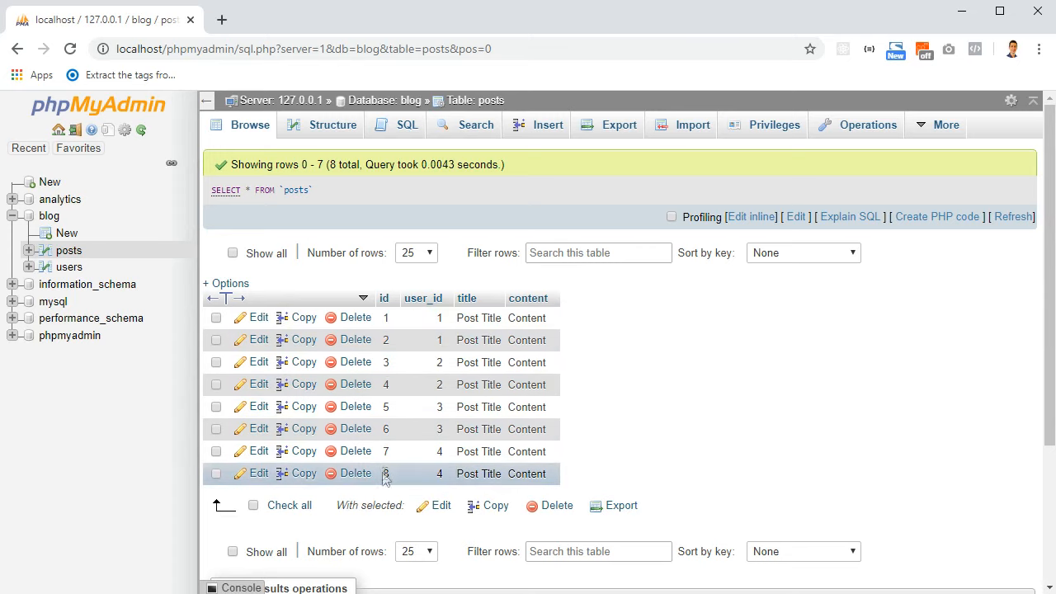
{"action": "mouse_move", "coordinate": [391, 416]}
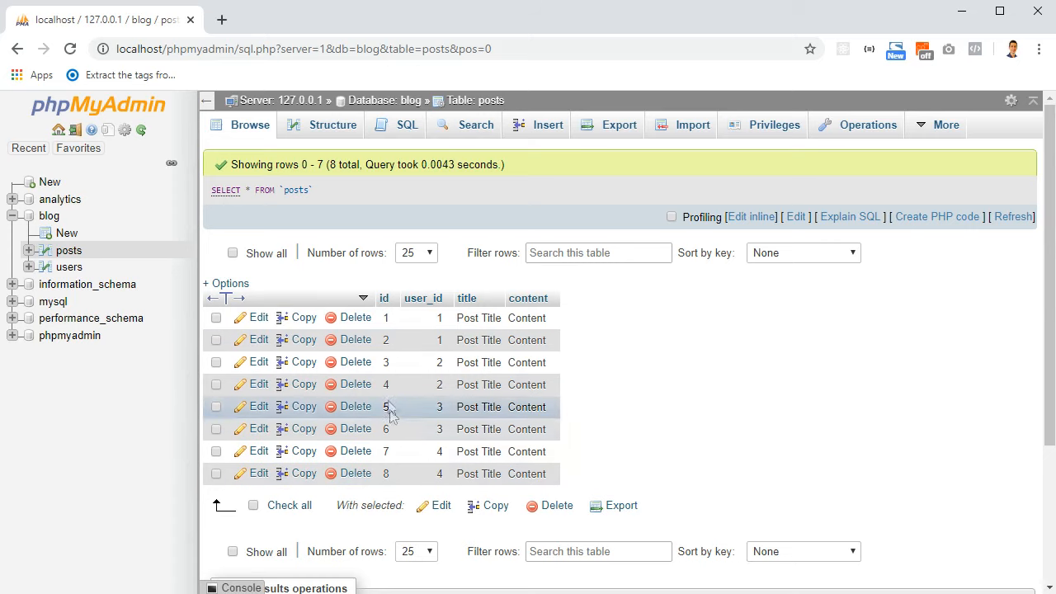
{"action": "mouse_move", "coordinate": [434, 330]}
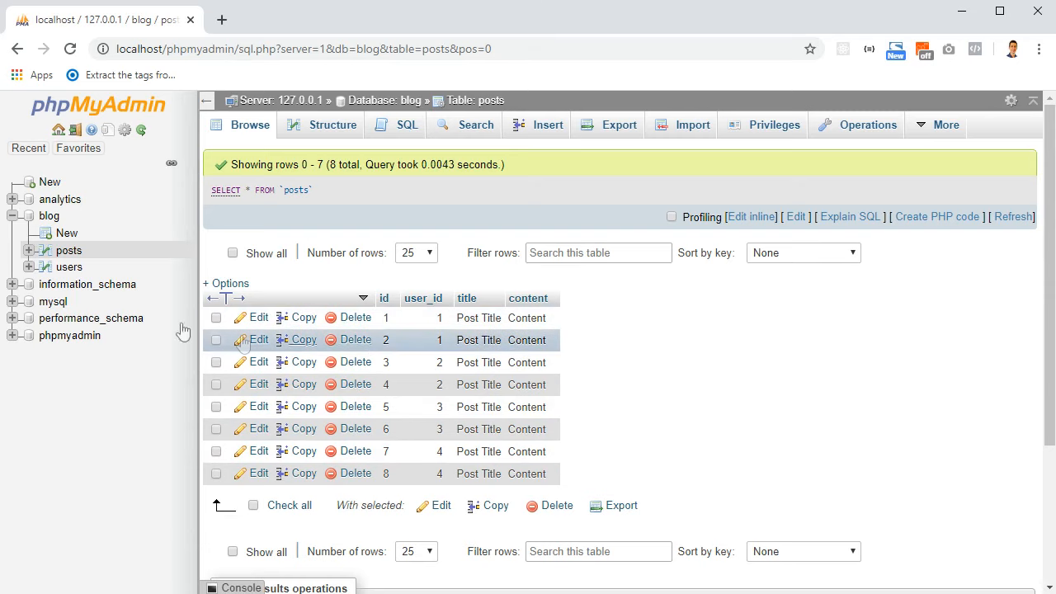
{"action": "mouse_move", "coordinate": [87, 283]}
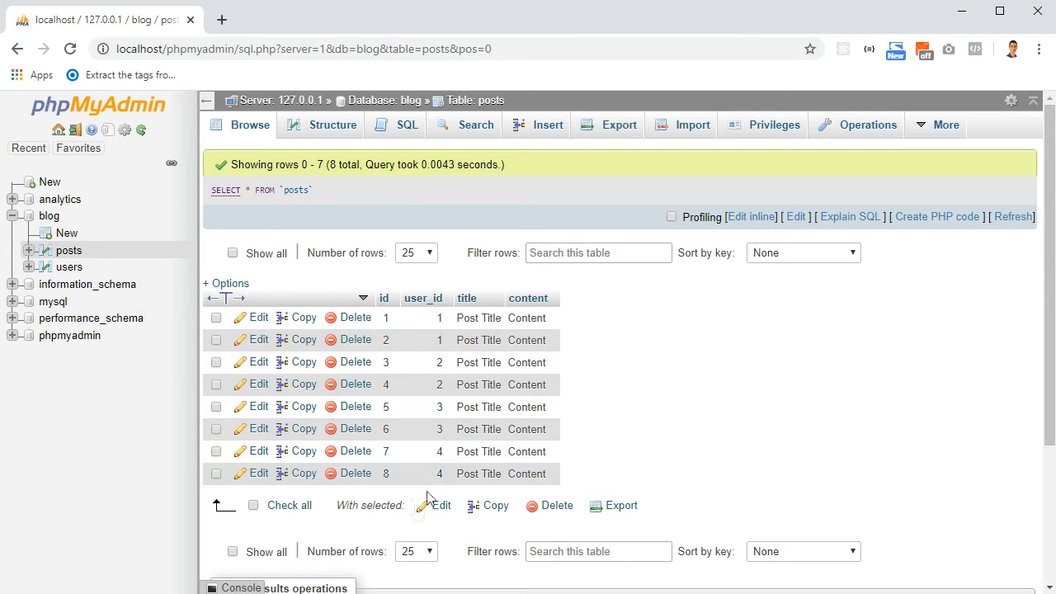
{"action": "mouse_move", "coordinate": [430, 465]}
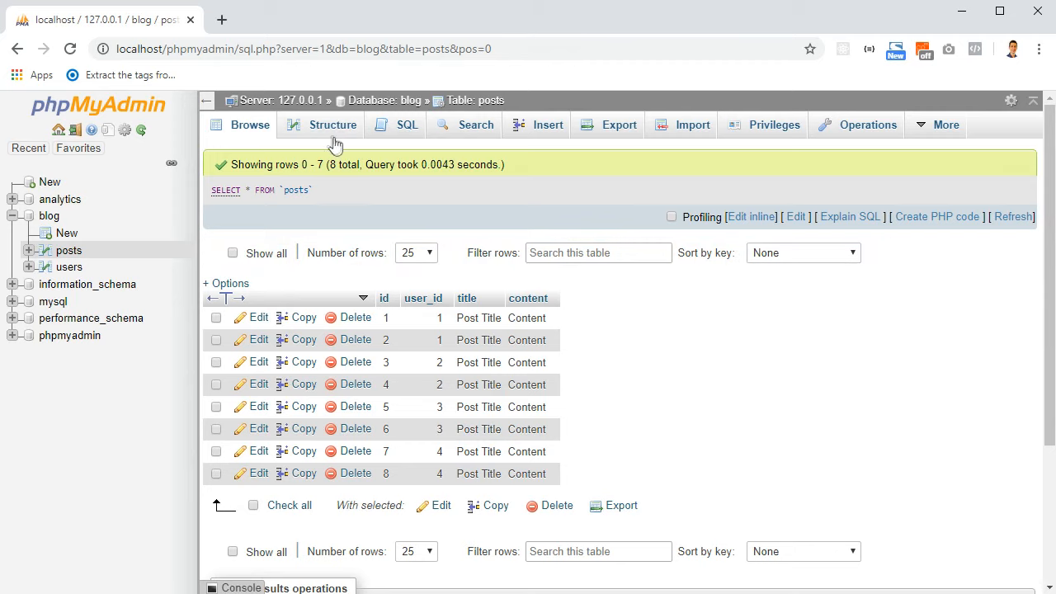
Step: In posts Relation view, start a foreign key named Test on the user_id column
{"action": "left_click", "coordinate": [333, 125]}
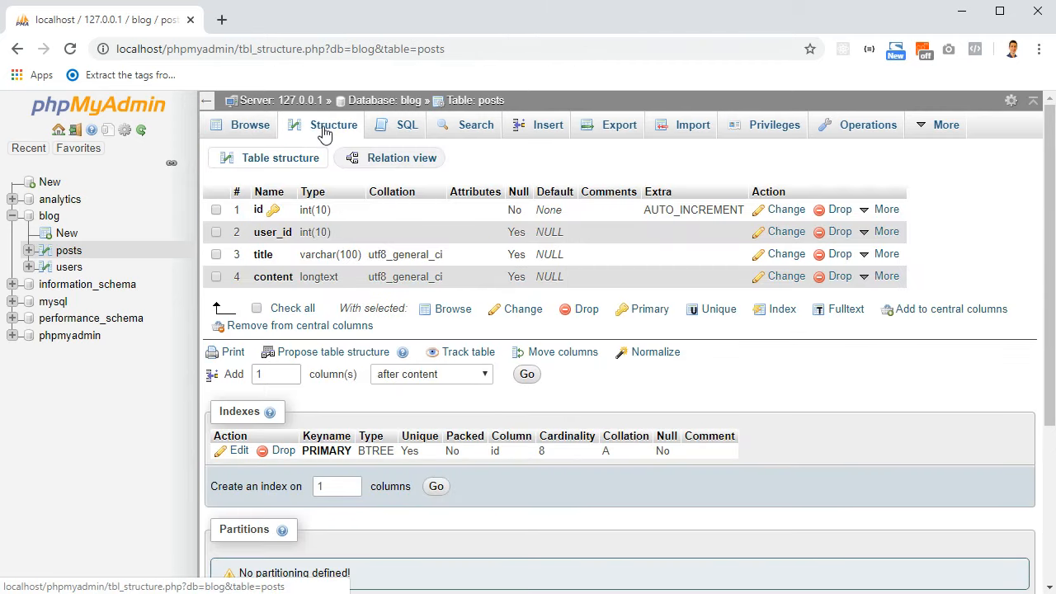
{"action": "left_click", "coordinate": [402, 157]}
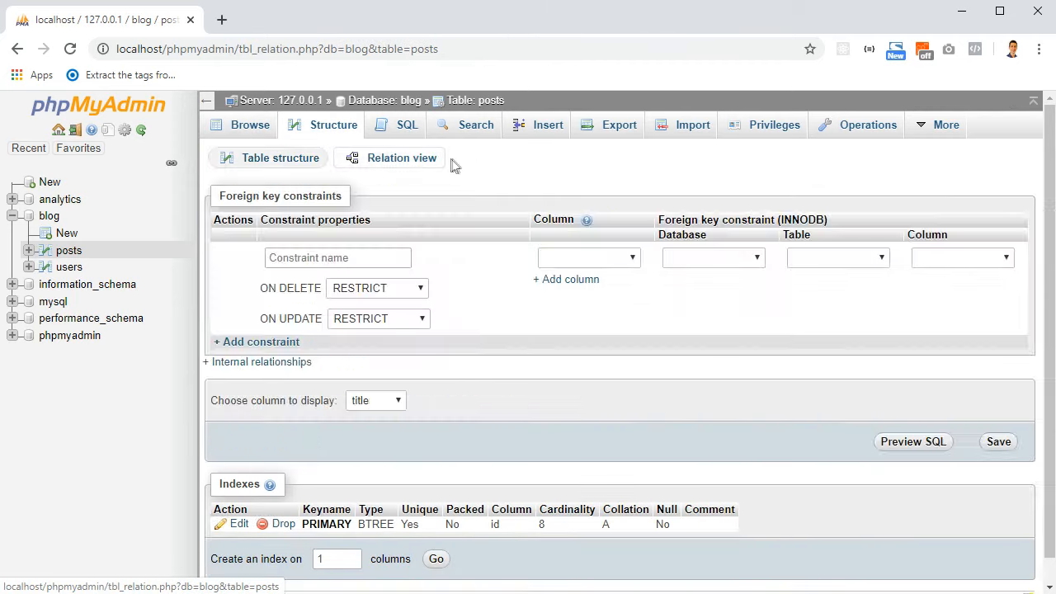
{"action": "left_click", "coordinate": [337, 258]}
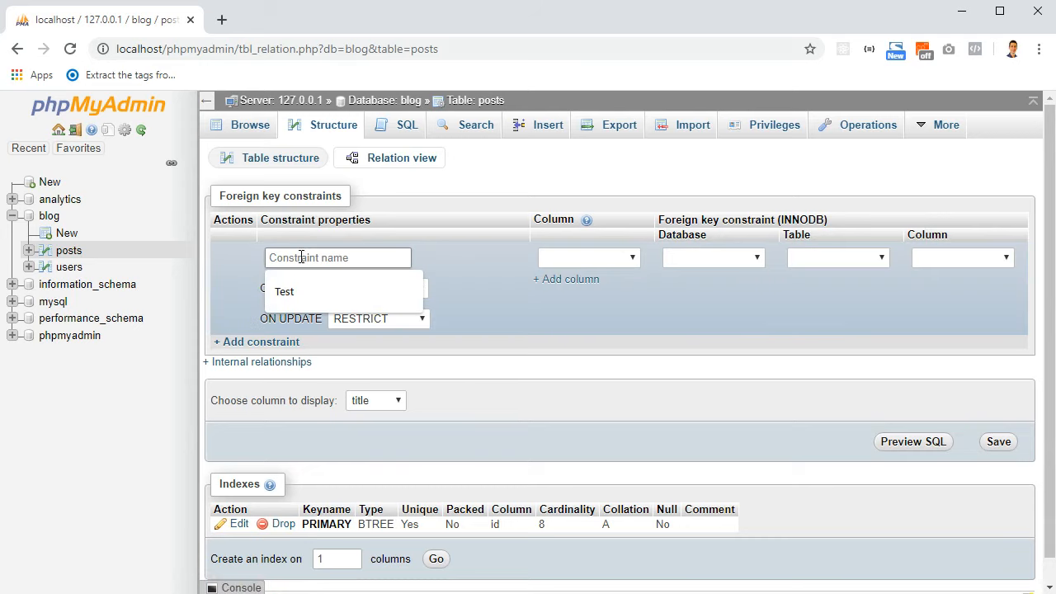
{"action": "left_click", "coordinate": [284, 290]}
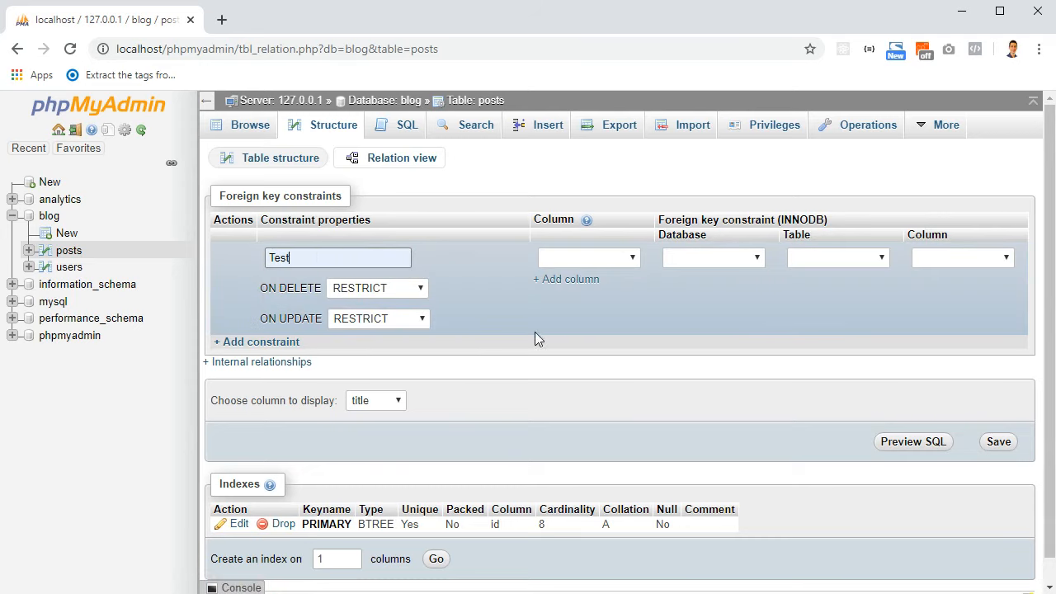
{"action": "mouse_move", "coordinate": [628, 259]}
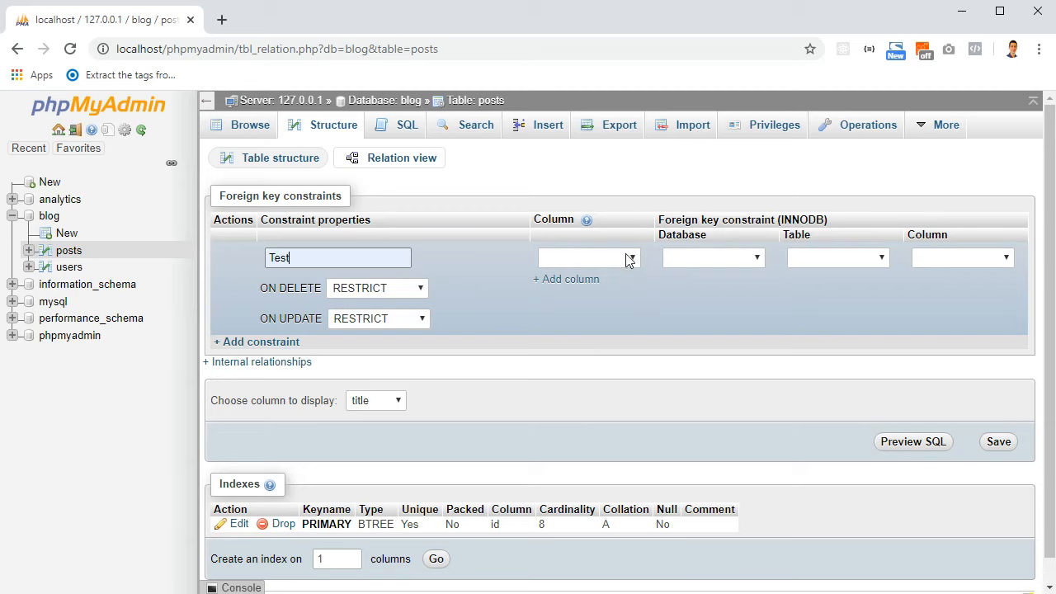
{"action": "left_click", "coordinate": [587, 258]}
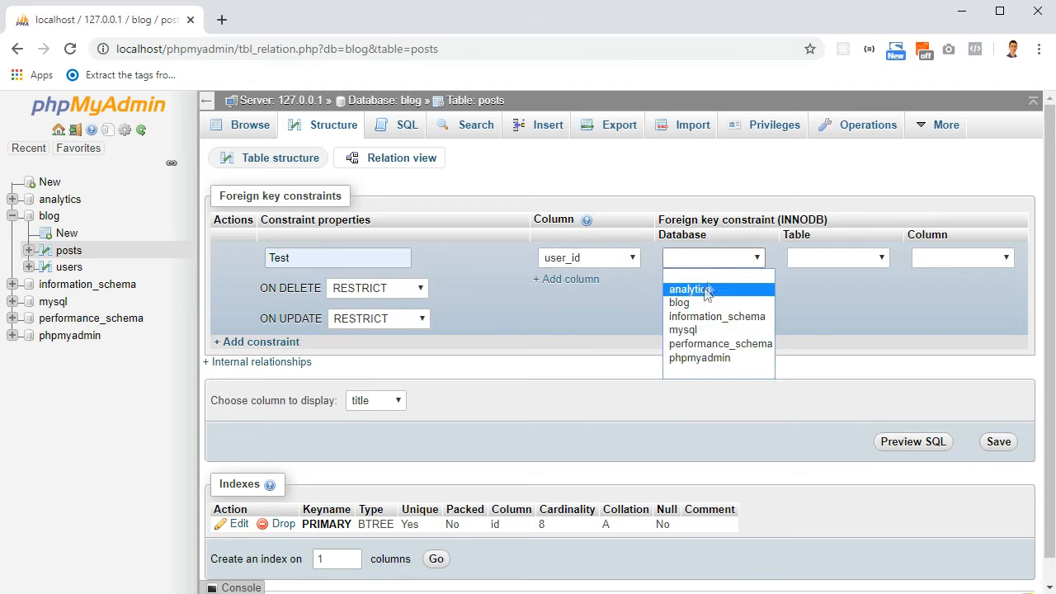
Step: Reference blog.users.id and keep RESTRICT for ON DELETE and ON UPDATE
{"action": "left_click", "coordinate": [678, 302]}
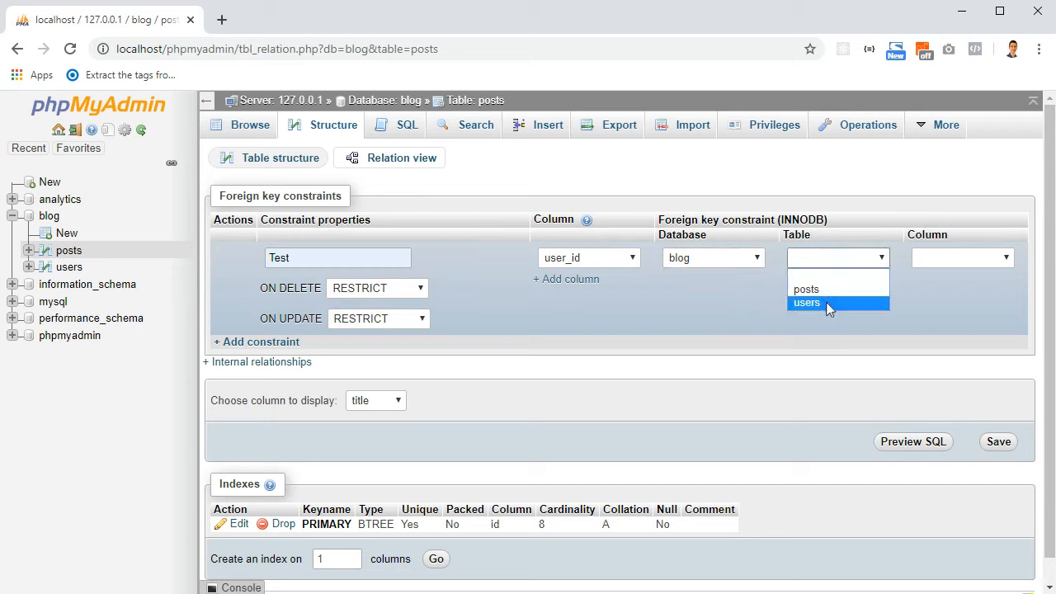
{"action": "left_click", "coordinate": [806, 303]}
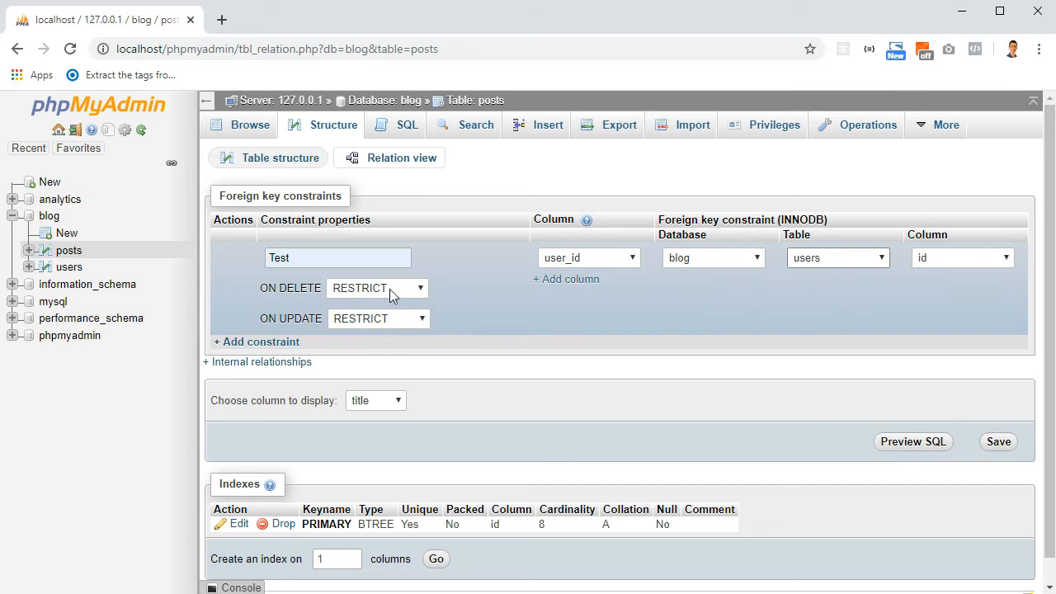
{"action": "left_click", "coordinate": [376, 288]}
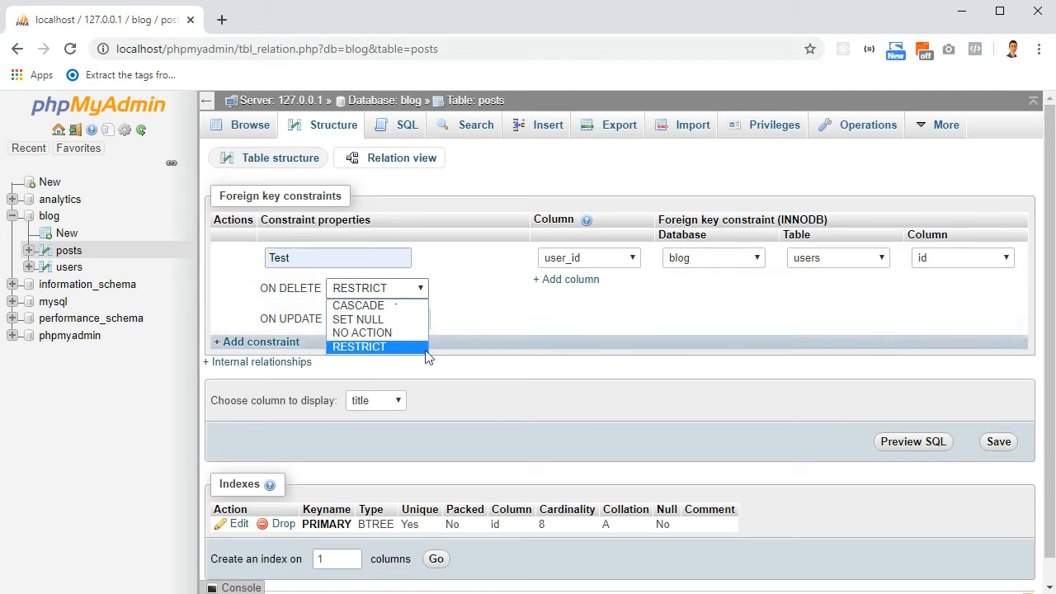
{"action": "left_click", "coordinate": [358, 346]}
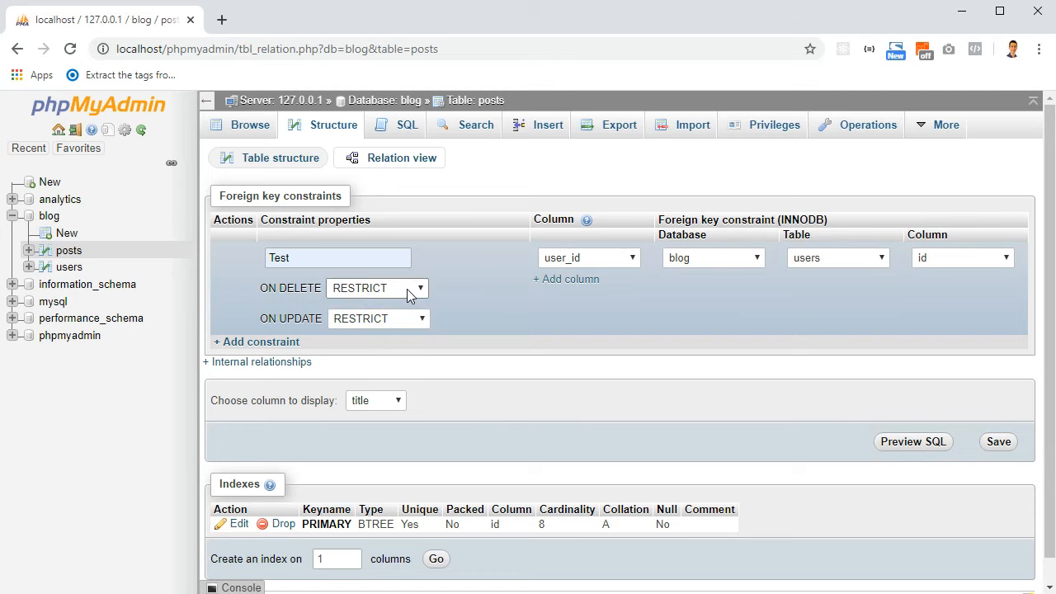
{"action": "left_click", "coordinate": [376, 288]}
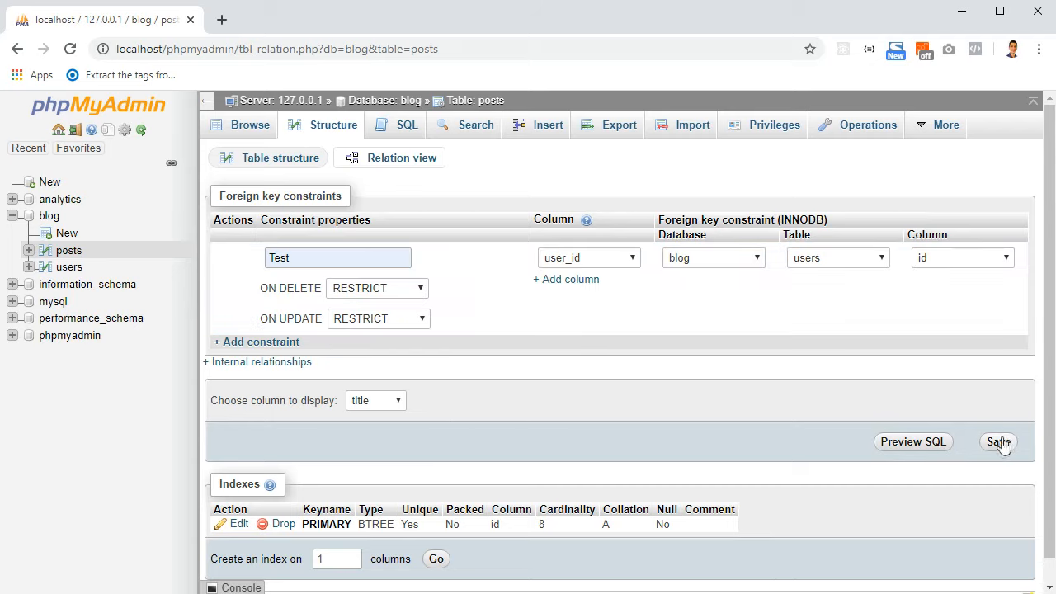
Step: Save the Test constraint and attempt deleting a user, which fails with error #1451
{"action": "left_click", "coordinate": [997, 441]}
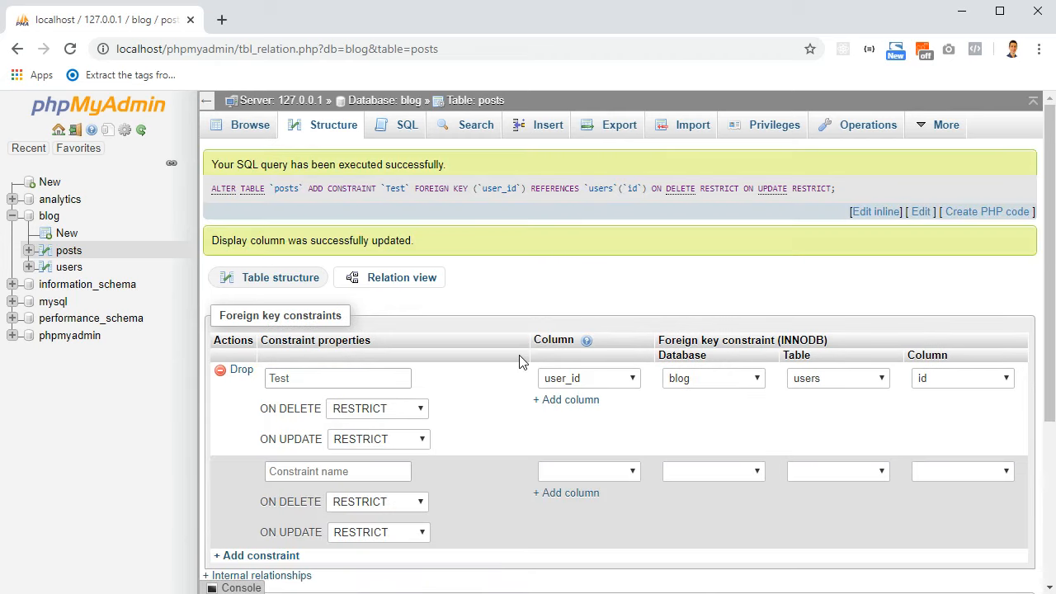
{"action": "left_click", "coordinate": [334, 124]}
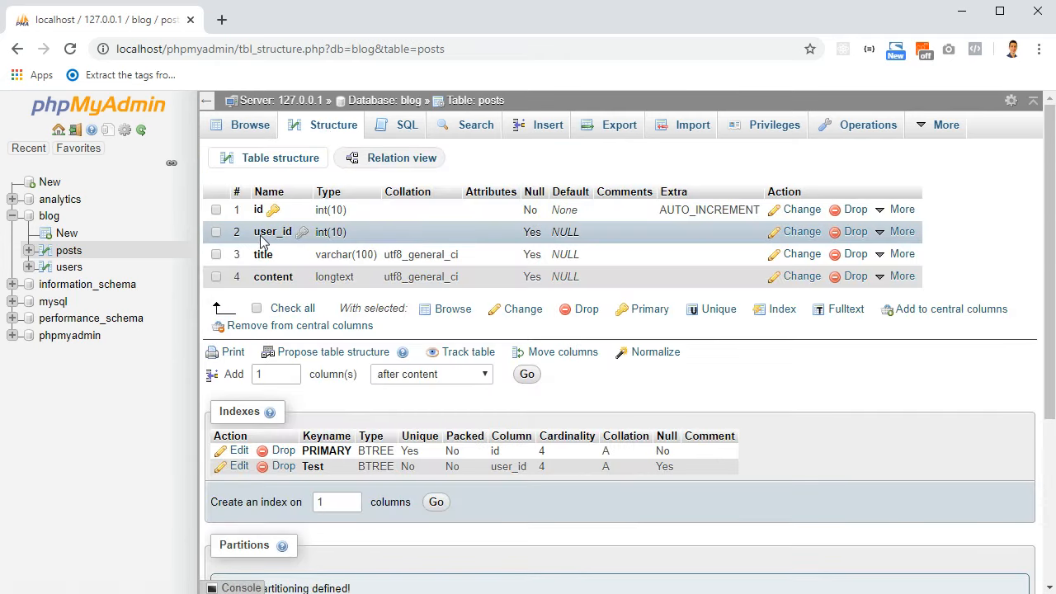
{"action": "mouse_move", "coordinate": [293, 276]}
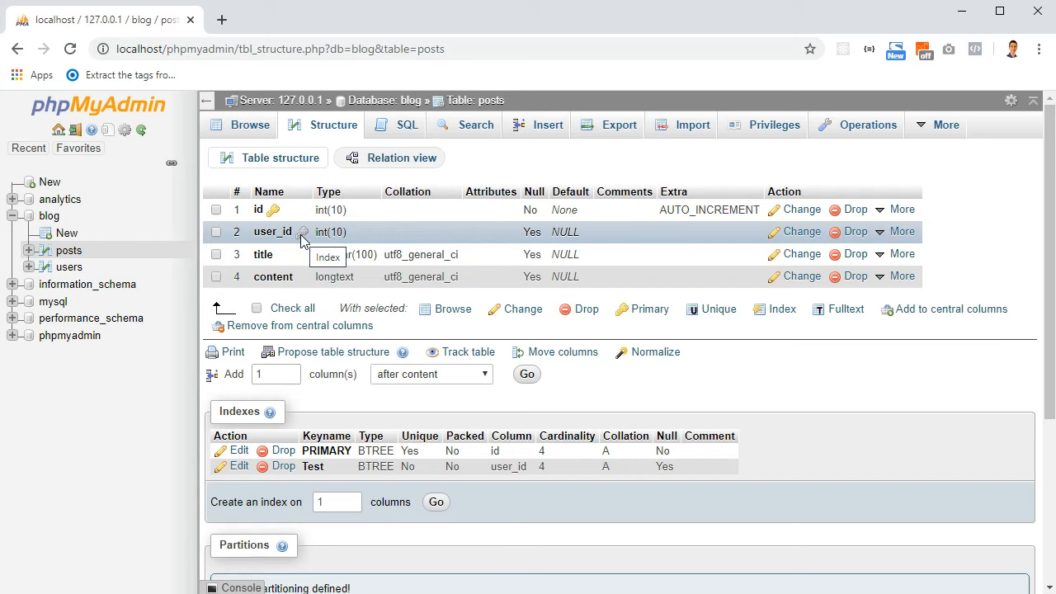
{"action": "mouse_move", "coordinate": [308, 176]}
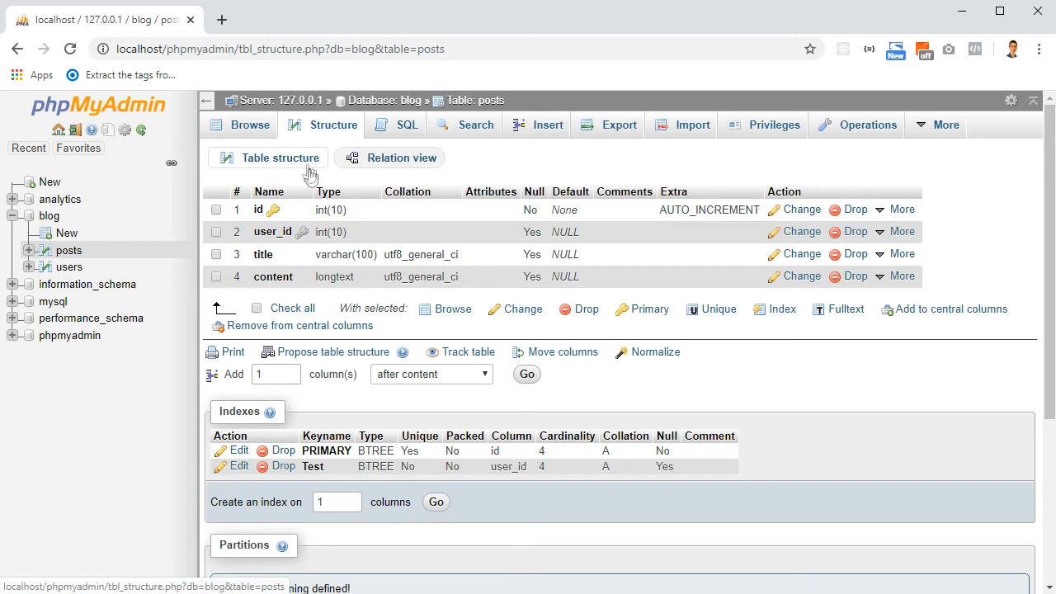
{"action": "left_click", "coordinate": [248, 125]}
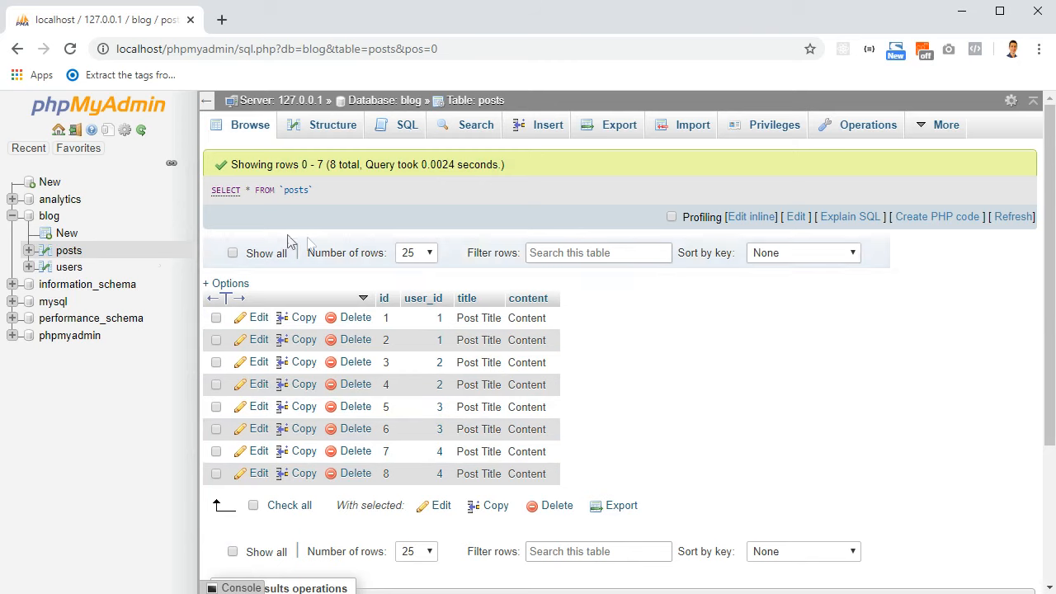
{"action": "left_click", "coordinate": [69, 266]}
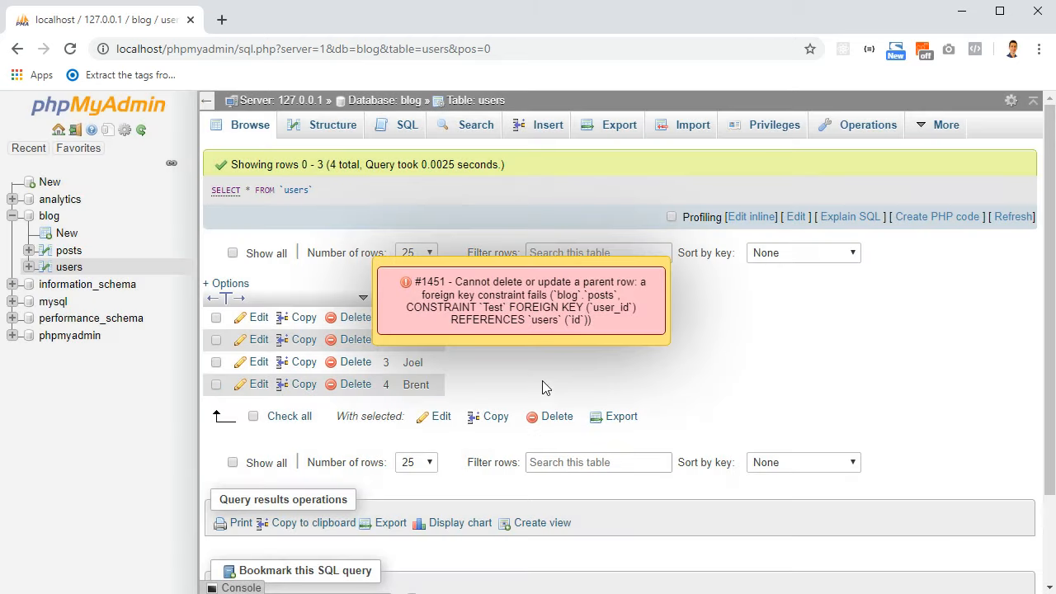
{"action": "mouse_move", "coordinate": [573, 324]}
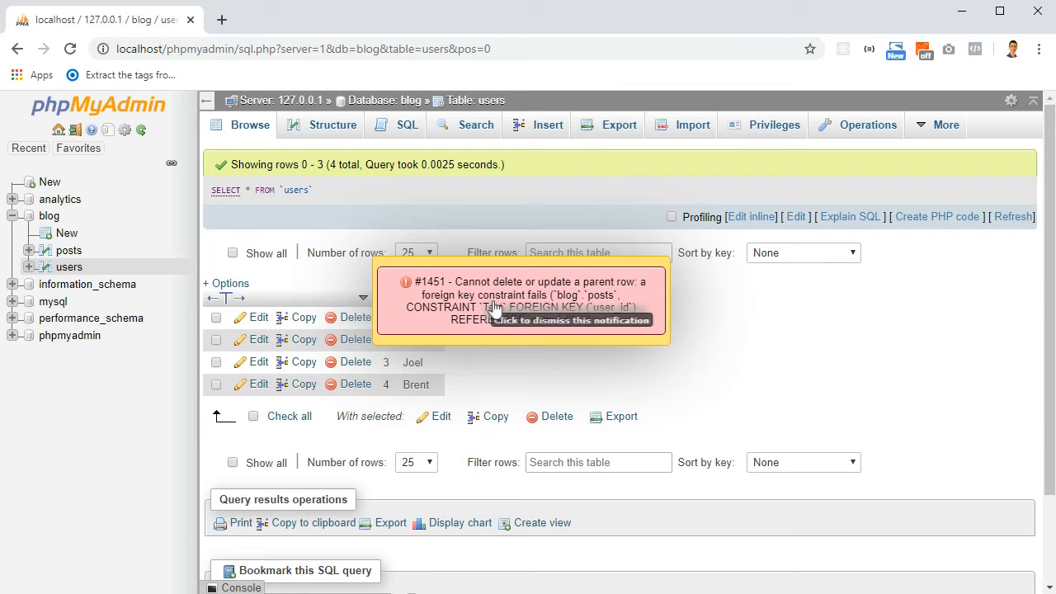
{"action": "mouse_move", "coordinate": [778, 304]}
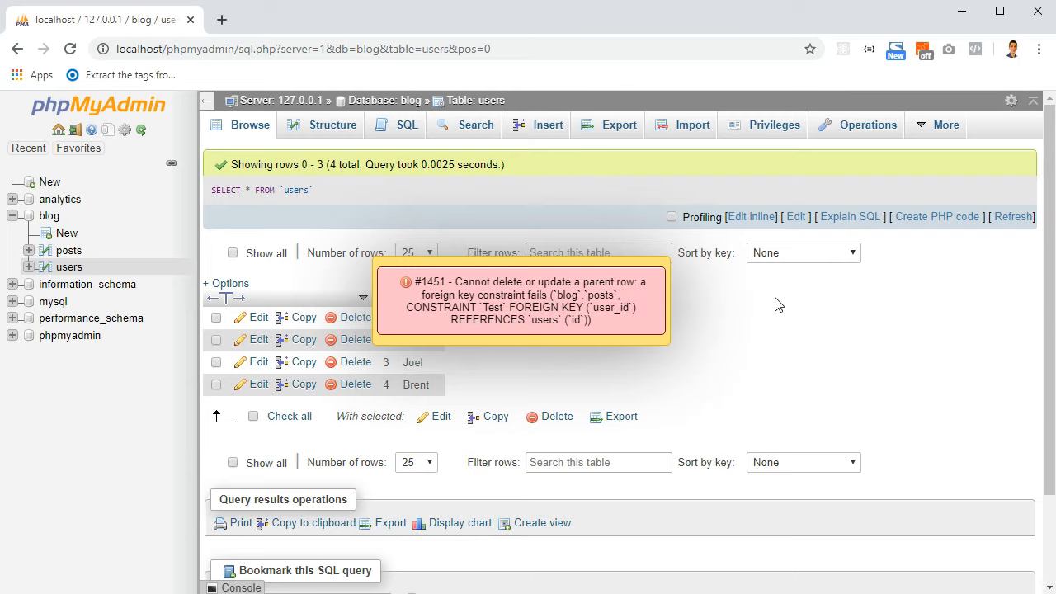
{"action": "mouse_move", "coordinate": [535, 314]}
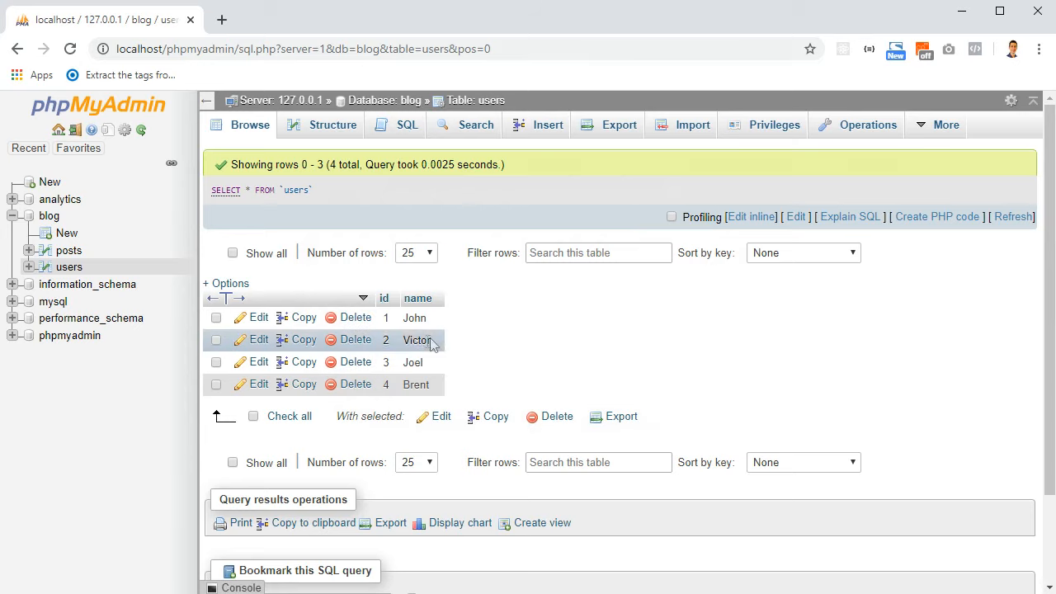
{"action": "mouse_move", "coordinate": [129, 260]}
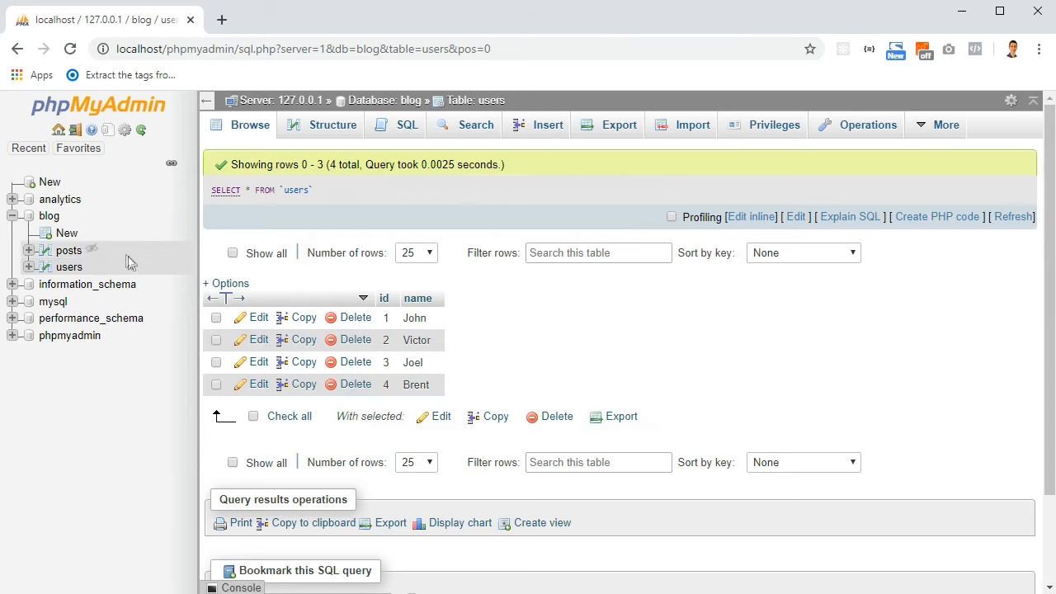
Step: Browse the posts rows again, each still tied to user_id 1 to 4, then view posts structure
{"action": "left_click", "coordinate": [70, 250]}
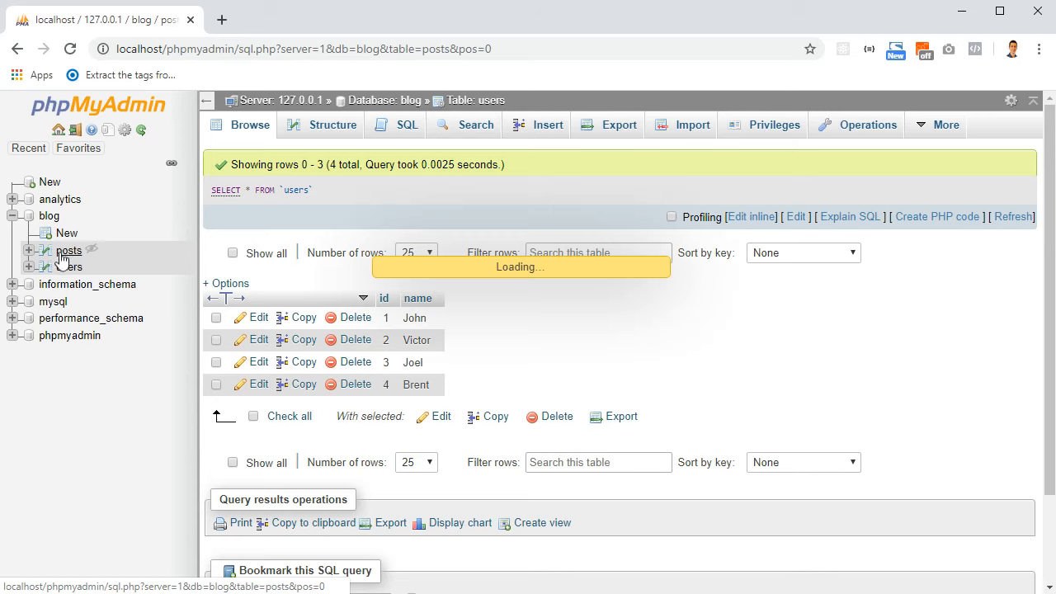
{"action": "left_click", "coordinate": [69, 249]}
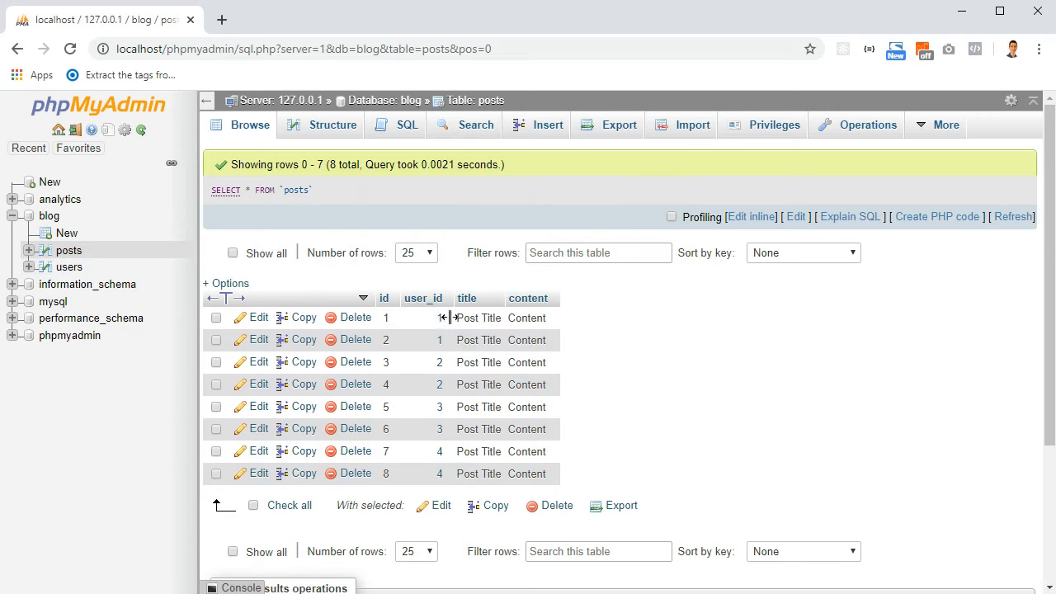
{"action": "mouse_move", "coordinate": [440, 317]}
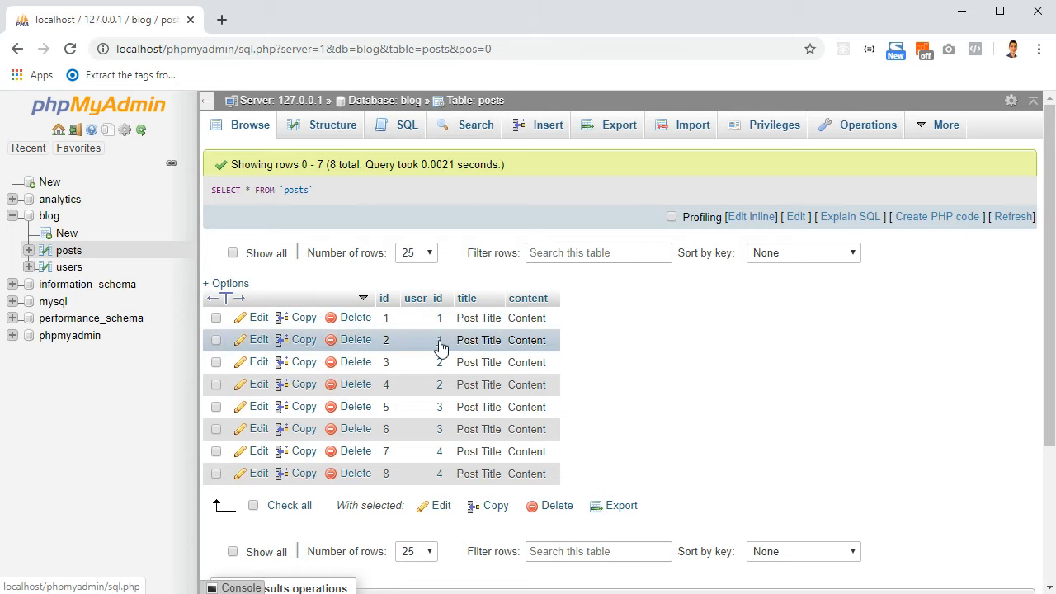
{"action": "mouse_move", "coordinate": [441, 363]}
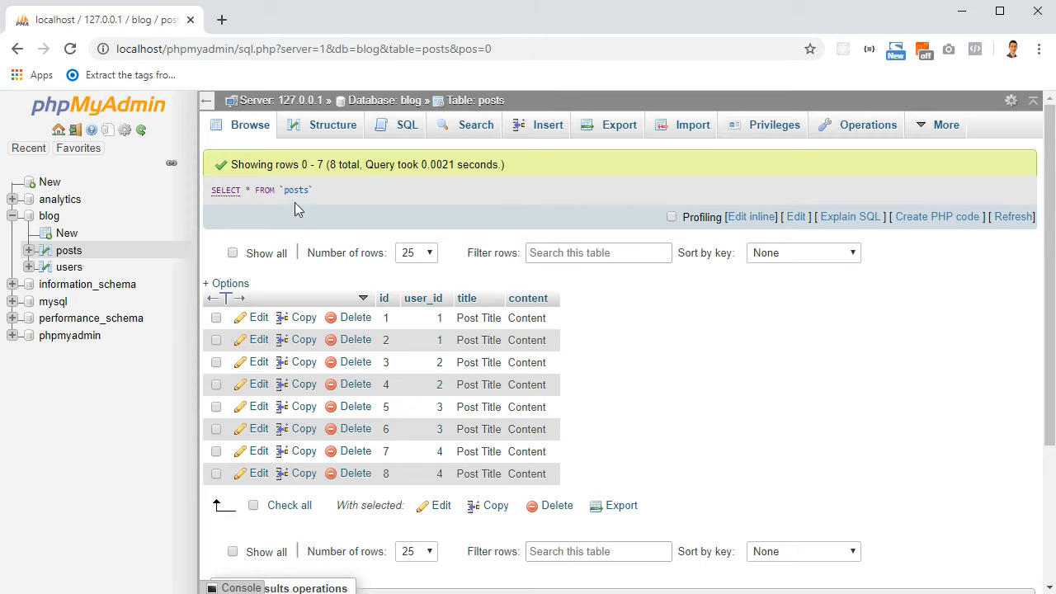
{"action": "mouse_move", "coordinate": [468, 110]}
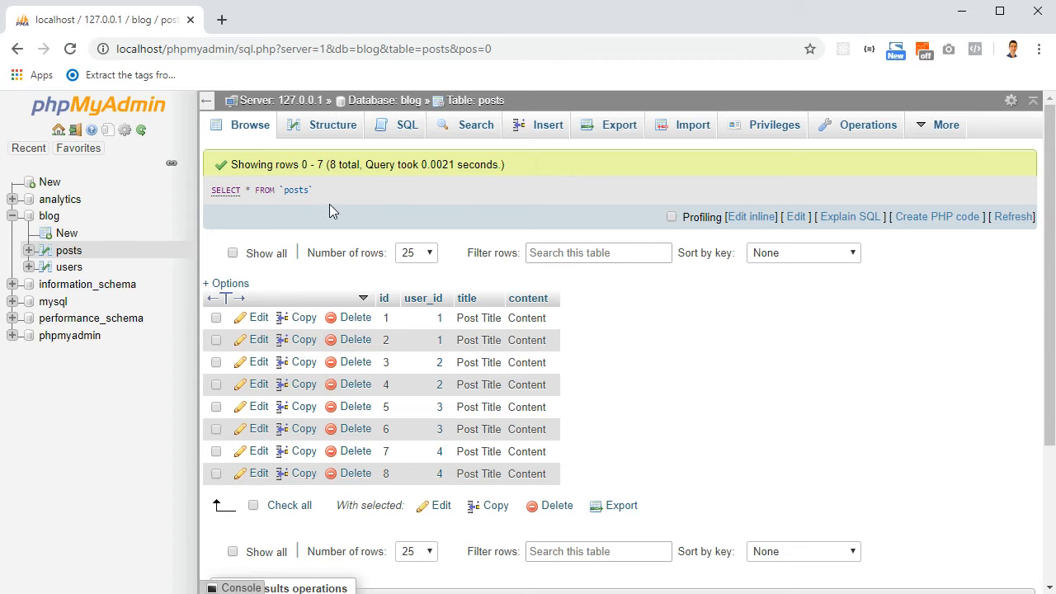
{"action": "left_click", "coordinate": [332, 124]}
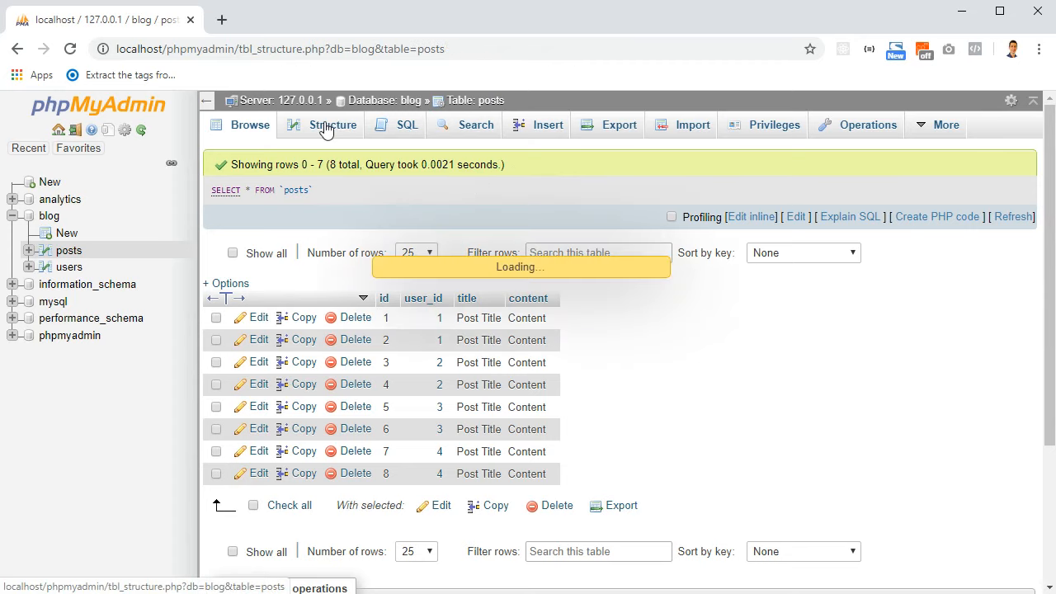
Step: Change the Test foreign key to CASCADE on delete and update and save it
{"action": "left_click", "coordinate": [332, 125]}
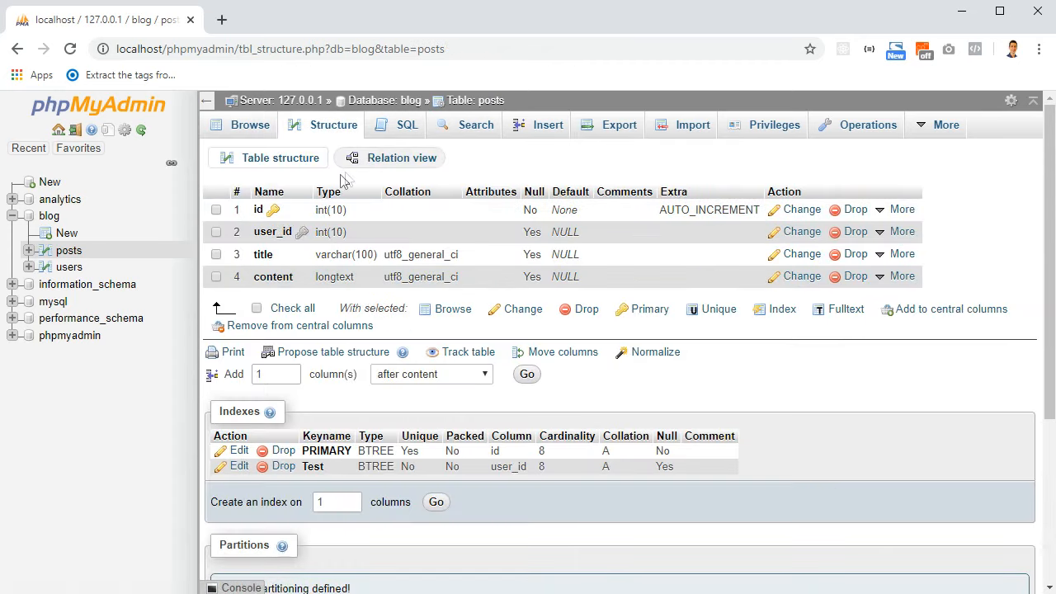
{"action": "left_click", "coordinate": [401, 158]}
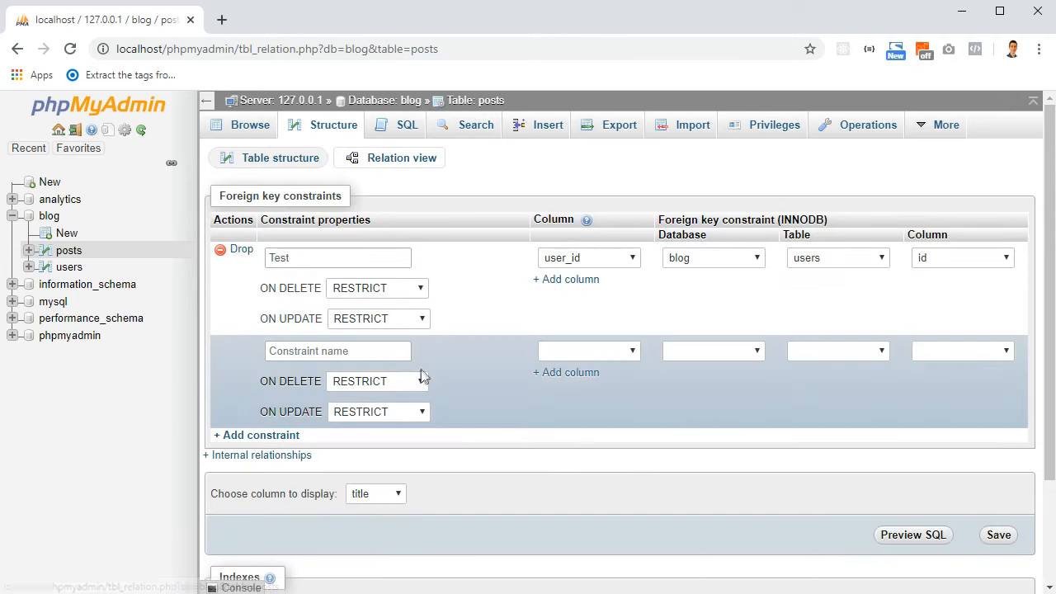
{"action": "left_click", "coordinate": [377, 288]}
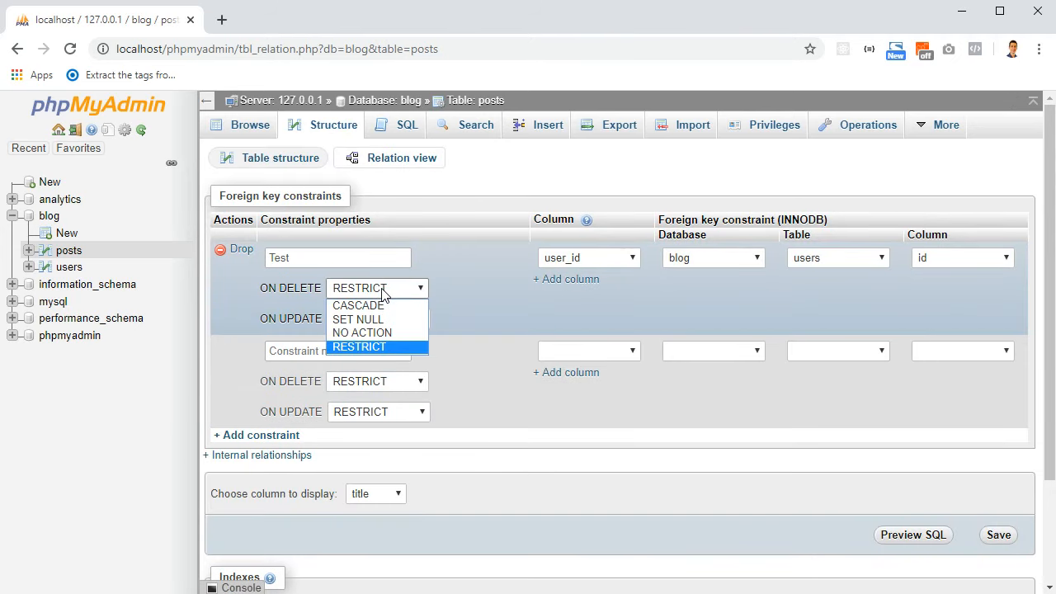
{"action": "mouse_move", "coordinate": [389, 305]}
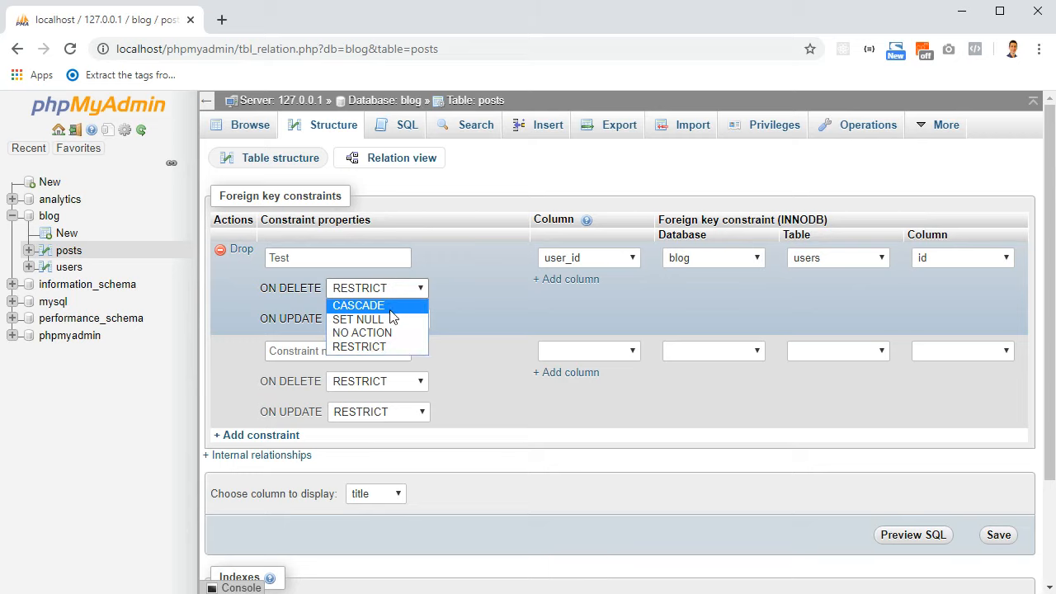
{"action": "left_click", "coordinate": [359, 306]}
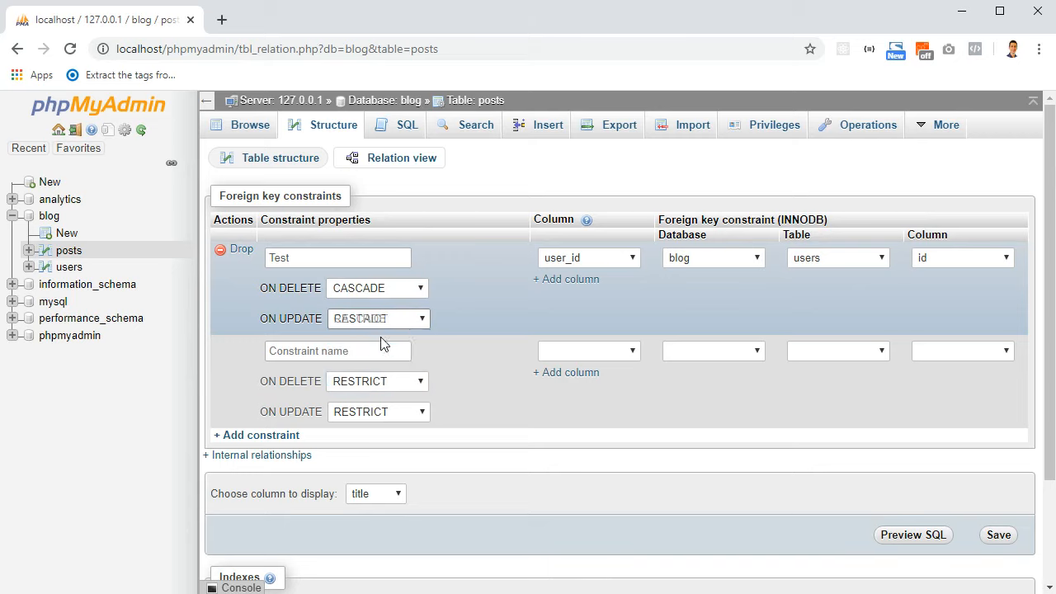
{"action": "left_click", "coordinate": [379, 319]}
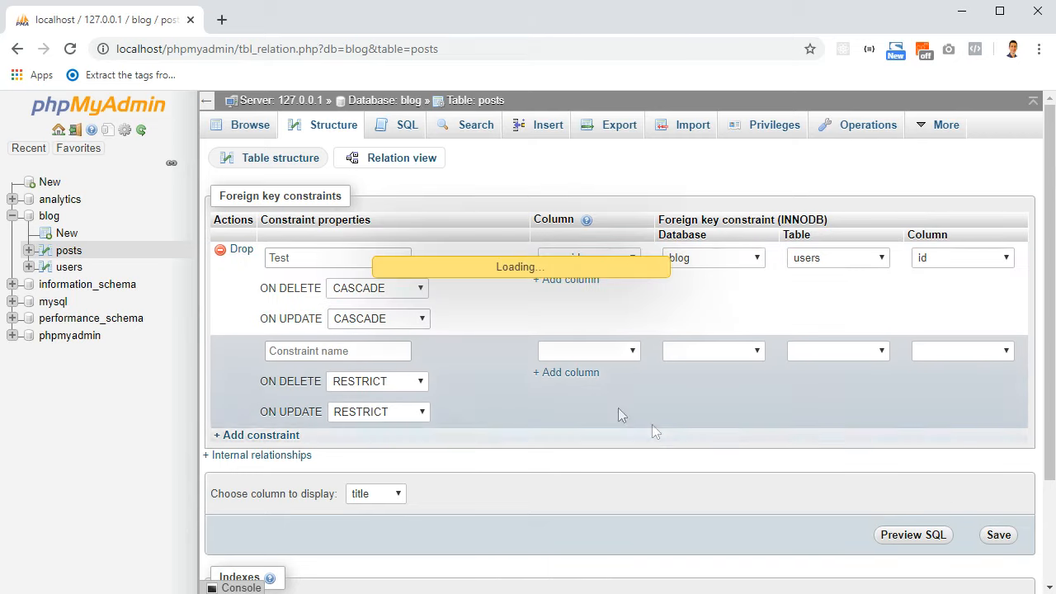
{"action": "left_click", "coordinate": [999, 535]}
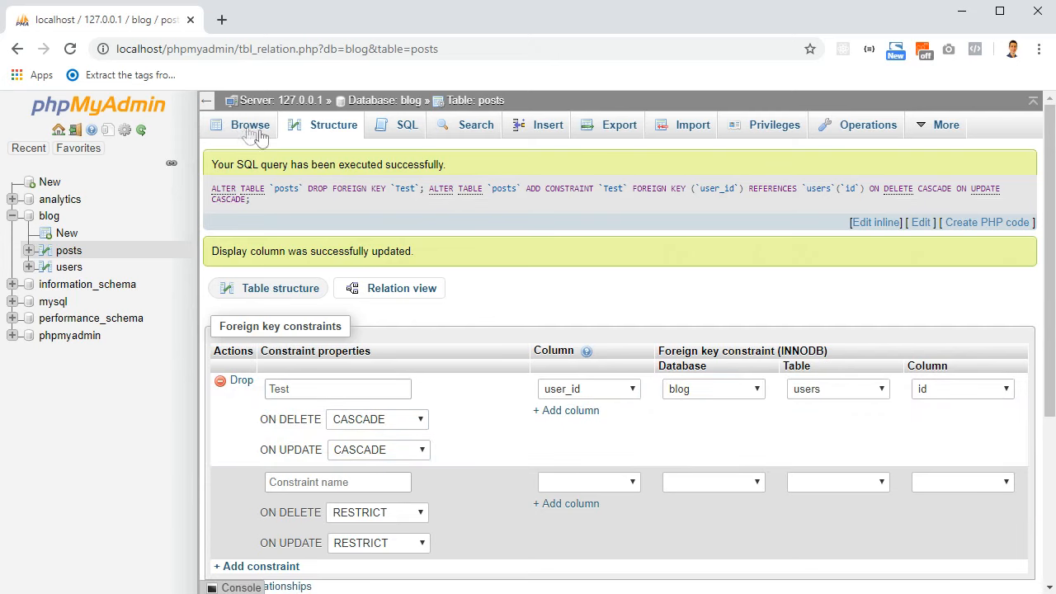
Step: Delete user 4 from users and check posts, now down from 8 to 6 rows
{"action": "left_click", "coordinate": [70, 267]}
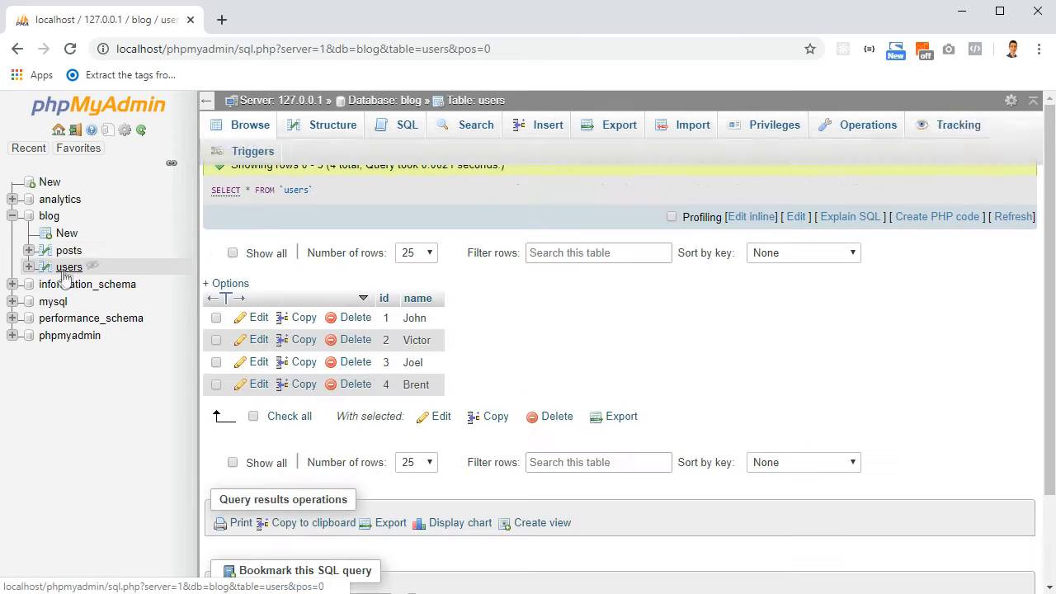
{"action": "left_click", "coordinate": [68, 251]}
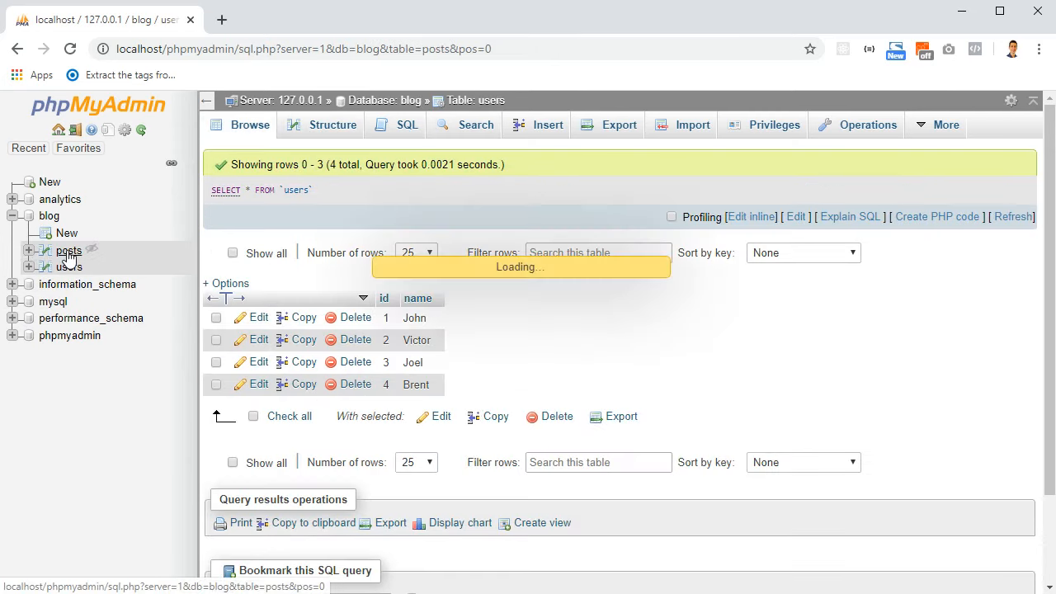
{"action": "left_click", "coordinate": [68, 250]}
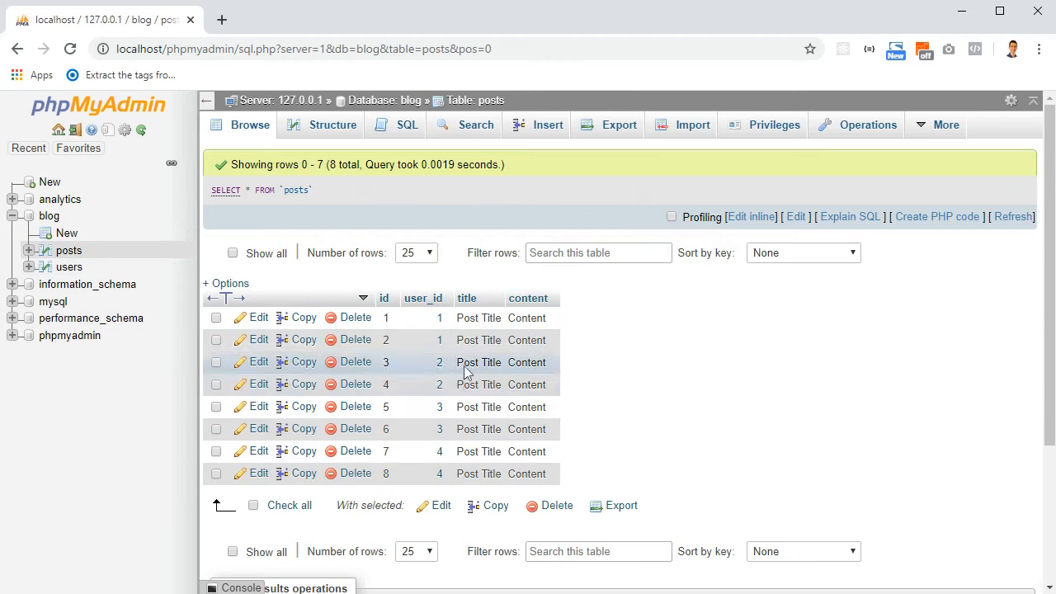
{"action": "mouse_move", "coordinate": [241, 466]}
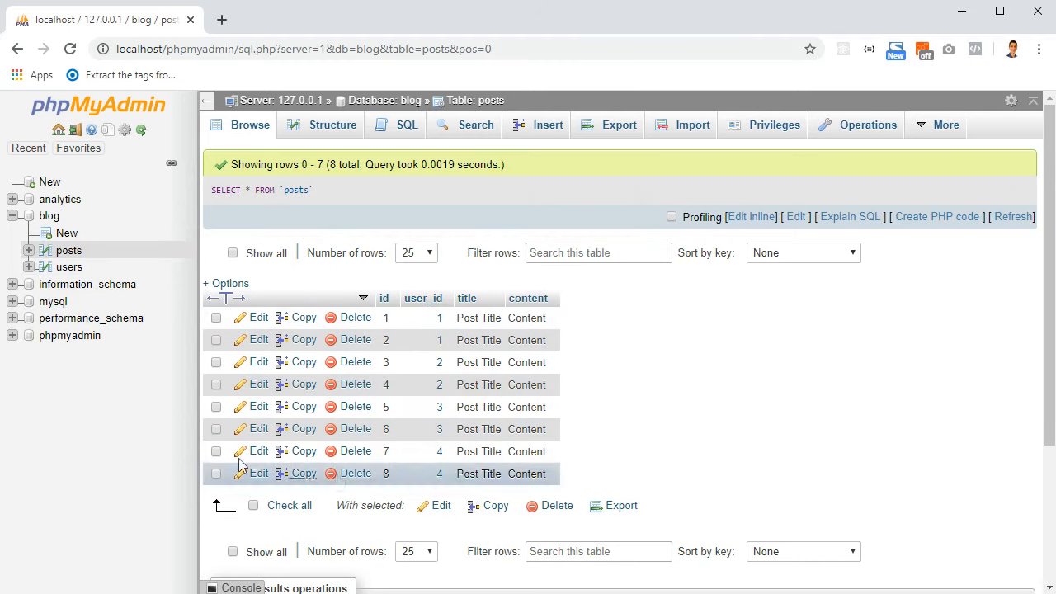
{"action": "left_click", "coordinate": [69, 266]}
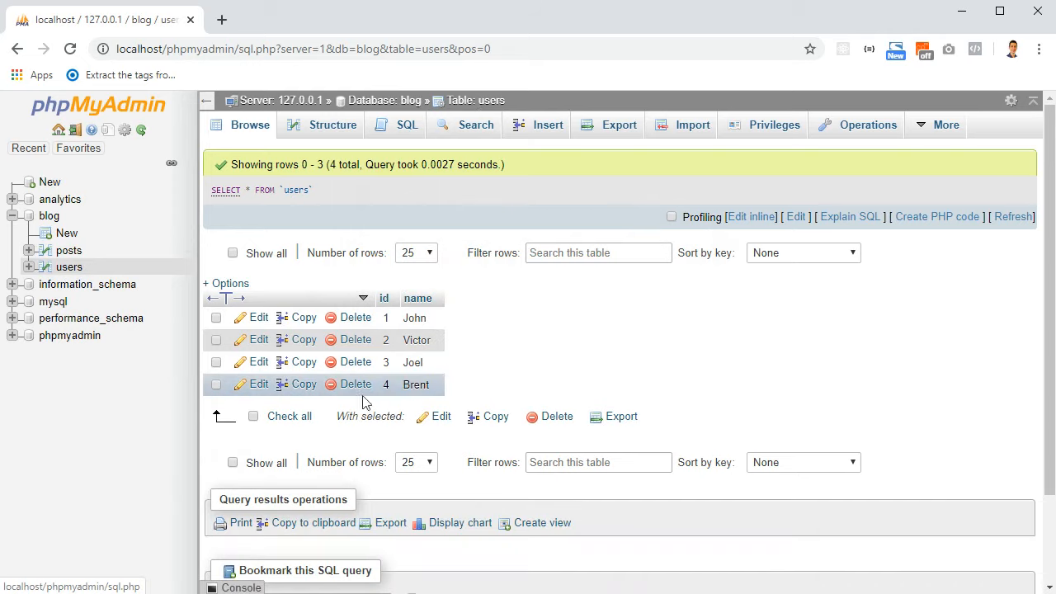
{"action": "left_click", "coordinate": [355, 383]}
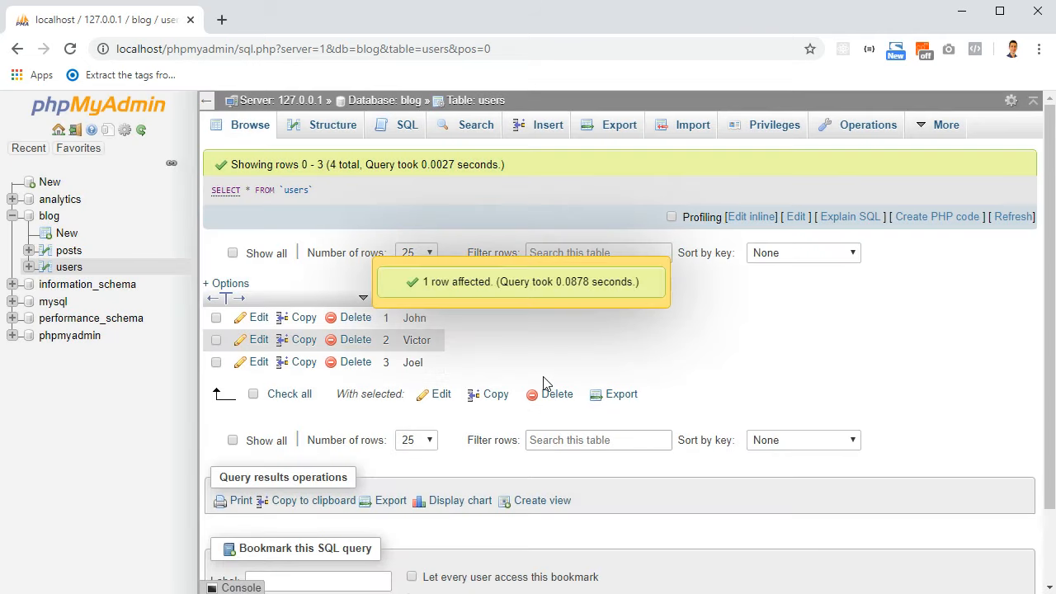
{"action": "mouse_move", "coordinate": [161, 266]}
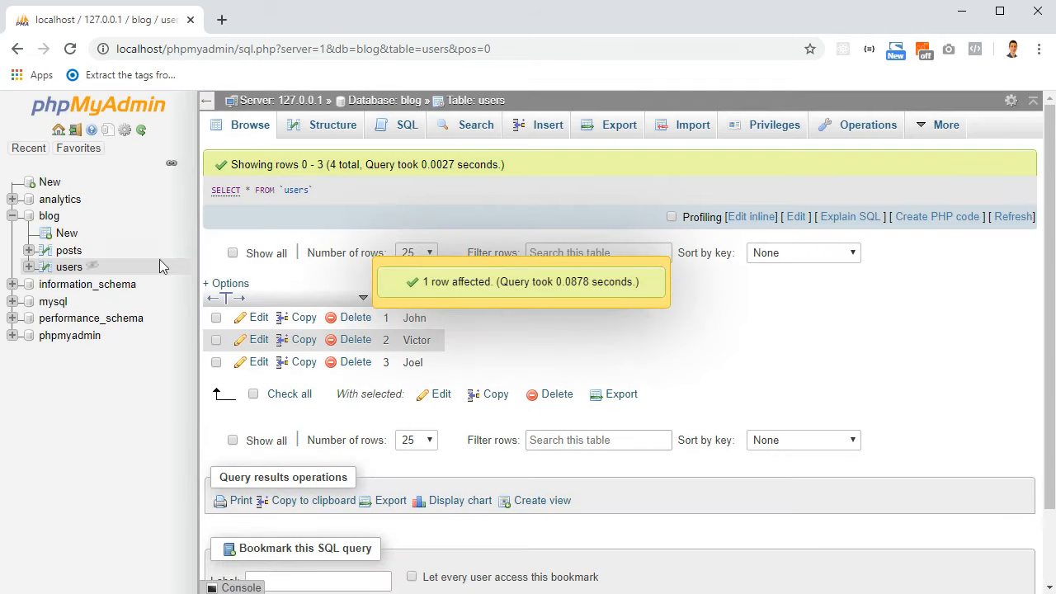
{"action": "left_click", "coordinate": [70, 250]}
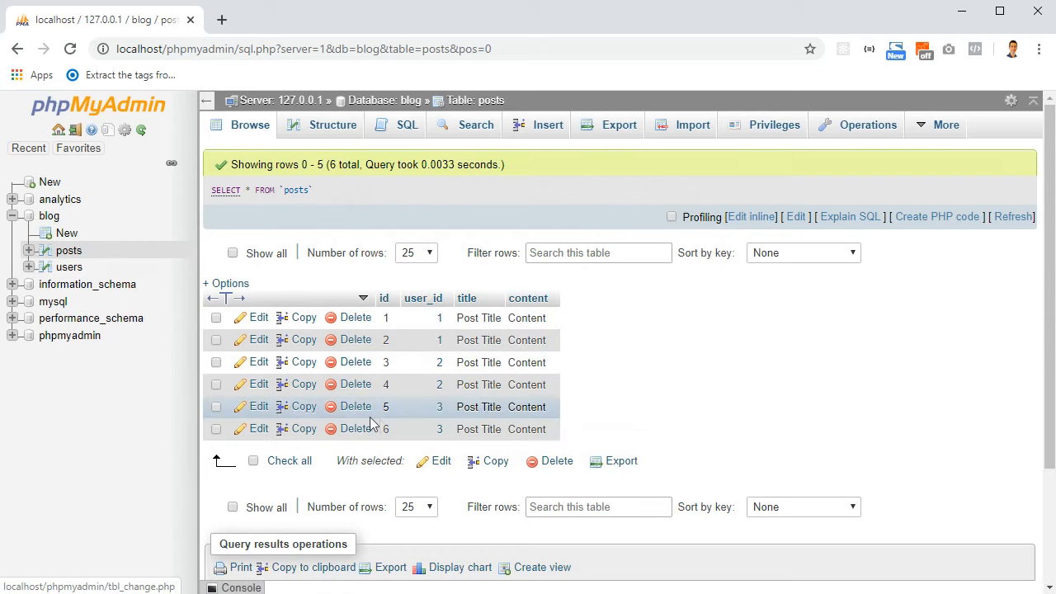
{"action": "mouse_move", "coordinate": [458, 419]}
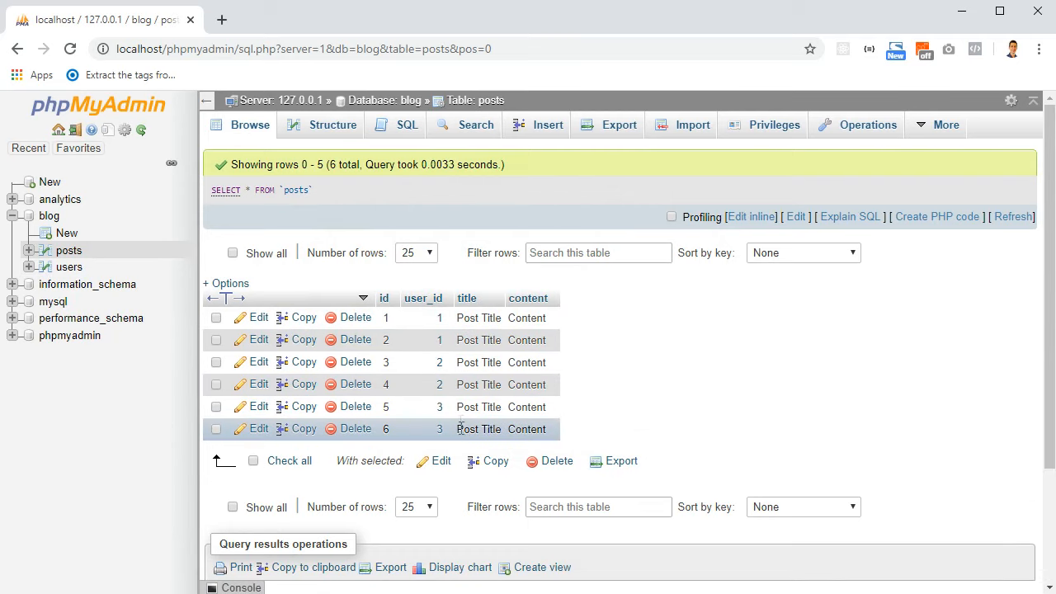
{"action": "mouse_move", "coordinate": [429, 451]}
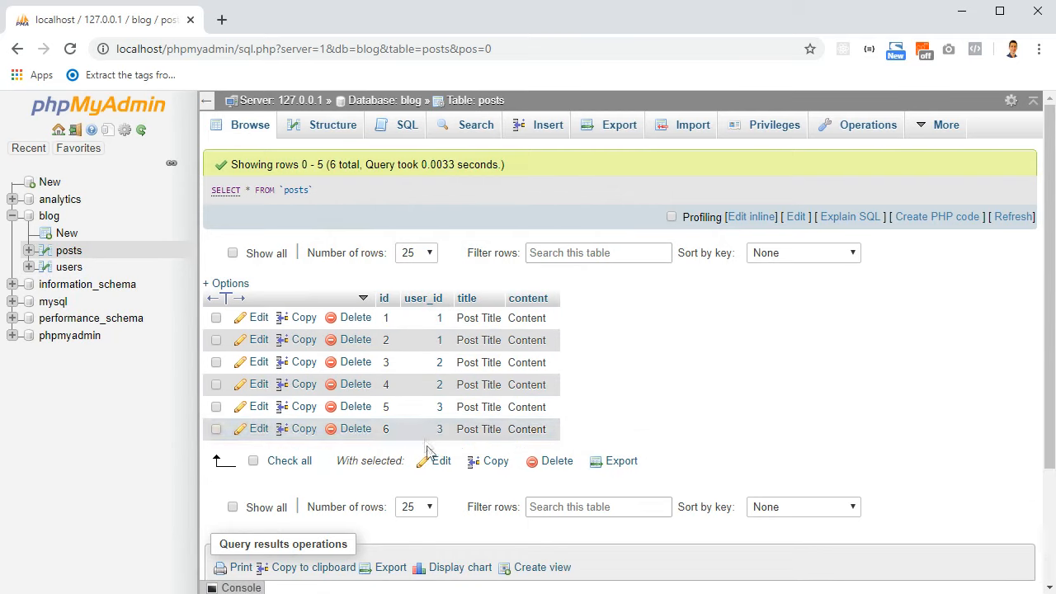
{"action": "mouse_move", "coordinate": [497, 332]}
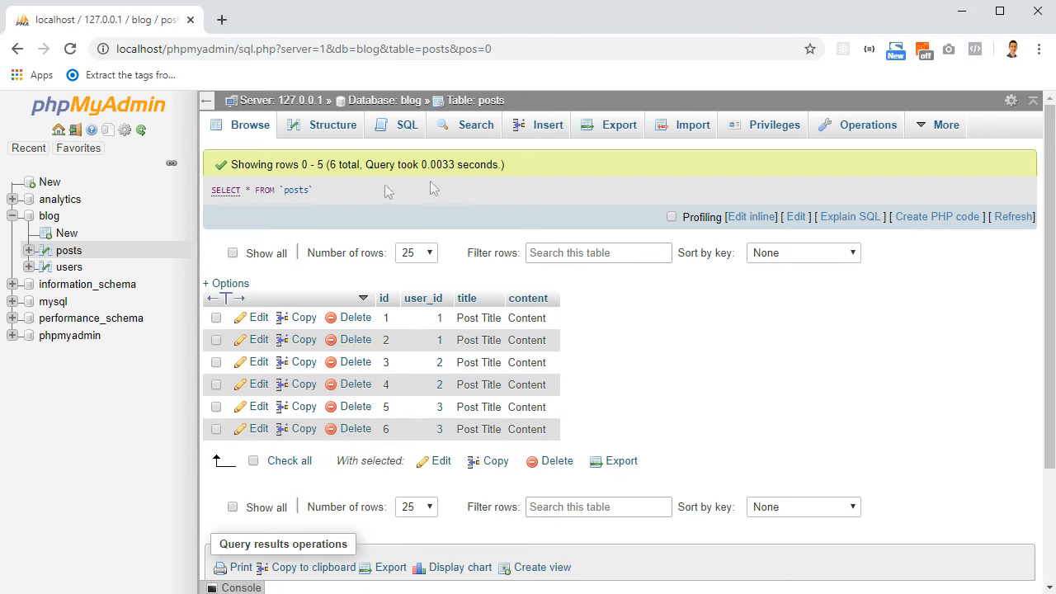
Step: Change the Test foreign key to SET NULL on delete and update and save it
{"action": "left_click", "coordinate": [333, 125]}
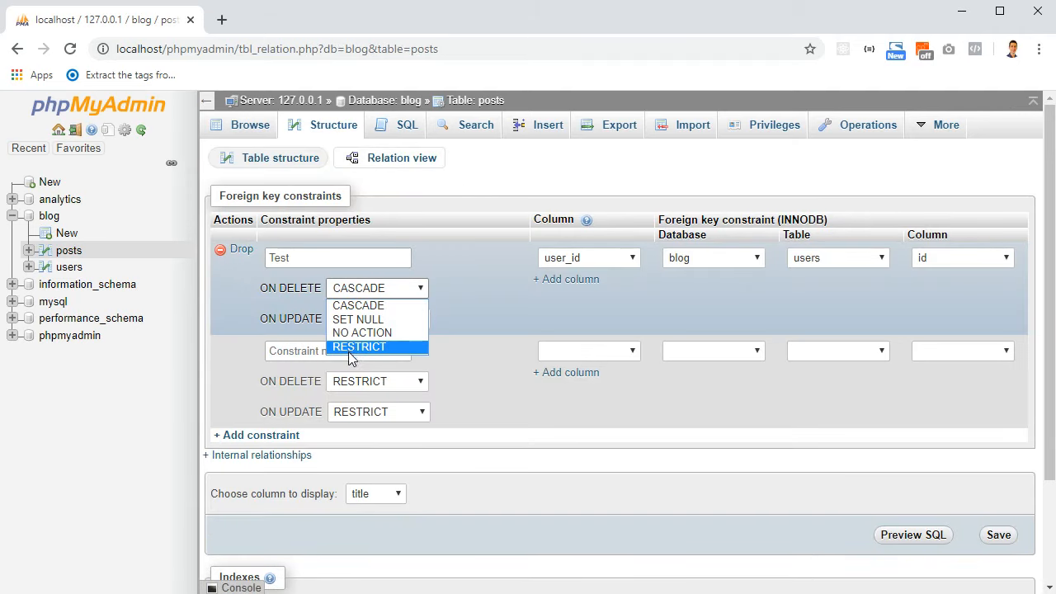
{"action": "mouse_move", "coordinate": [367, 319]}
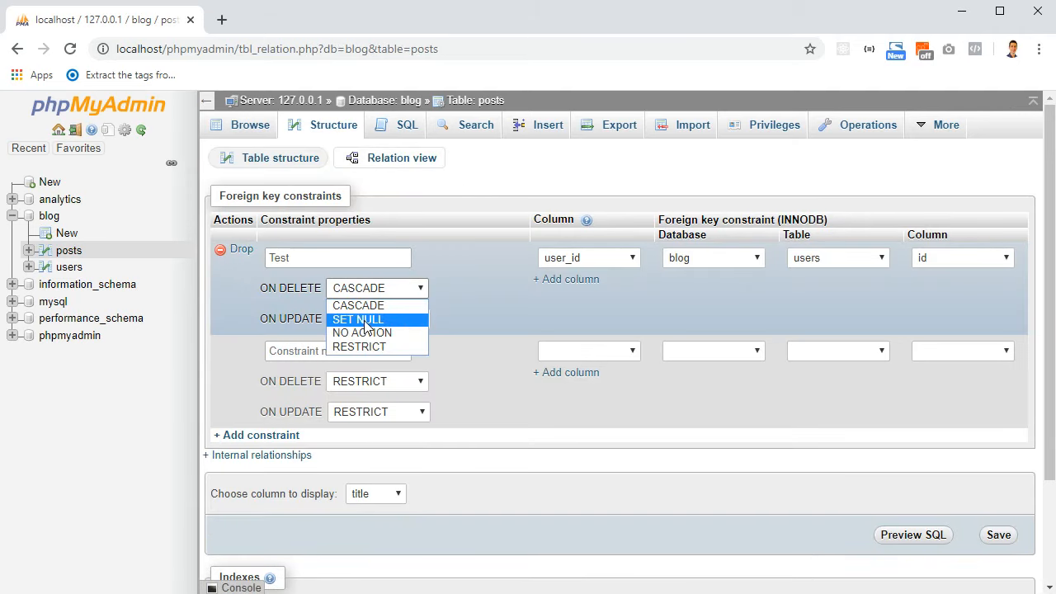
{"action": "left_click", "coordinate": [356, 320]}
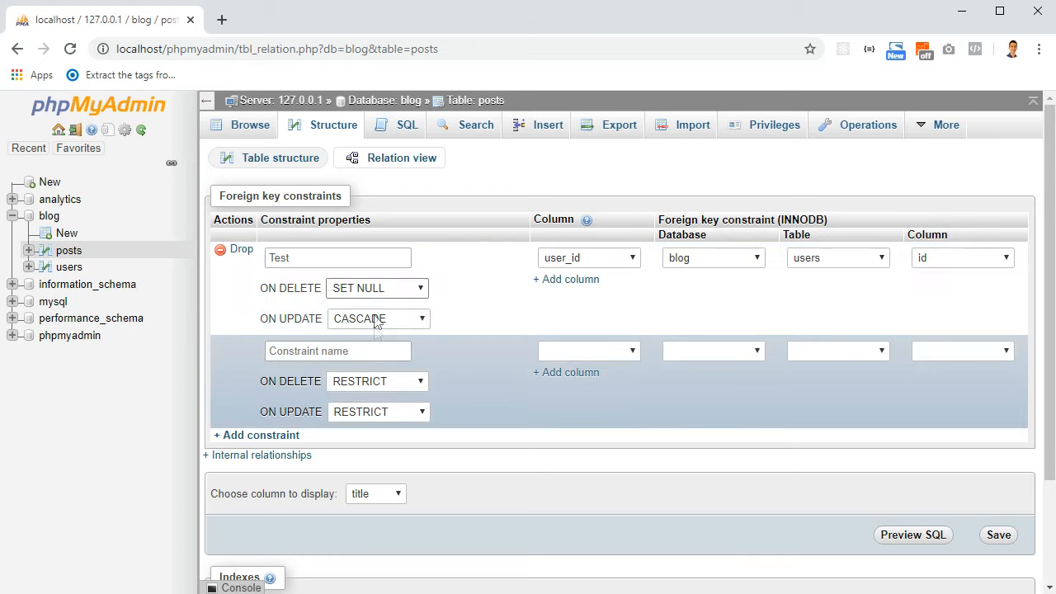
{"action": "left_click", "coordinate": [378, 319]}
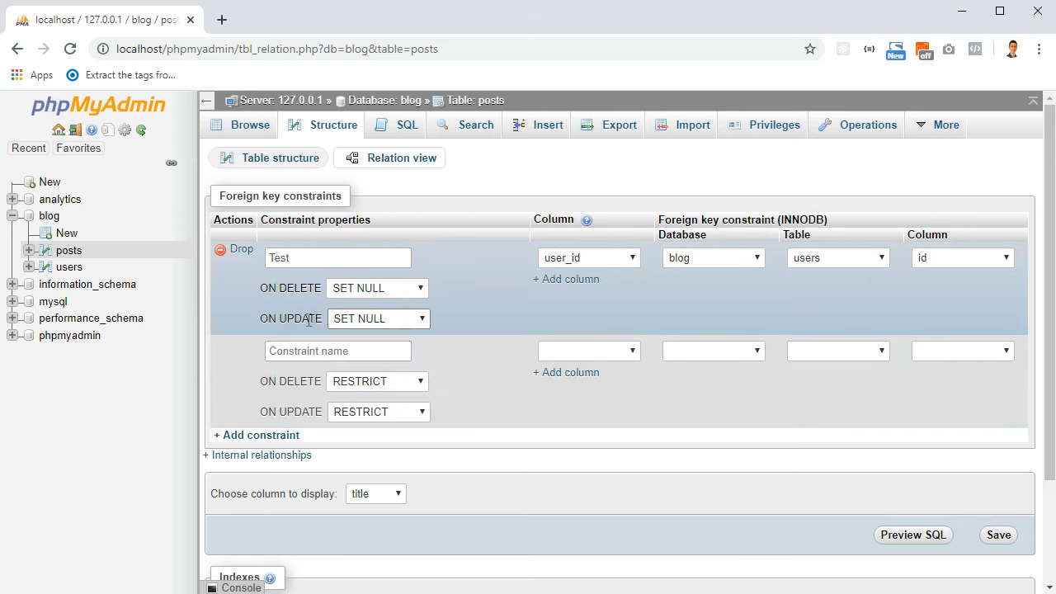
{"action": "left_click", "coordinate": [377, 318]}
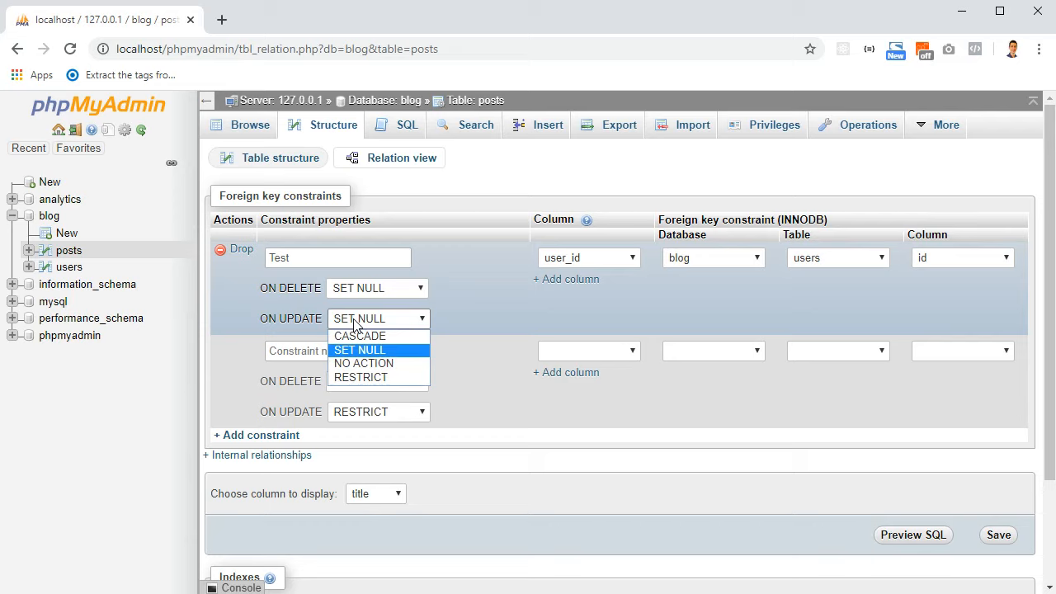
{"action": "mouse_move", "coordinate": [357, 353]}
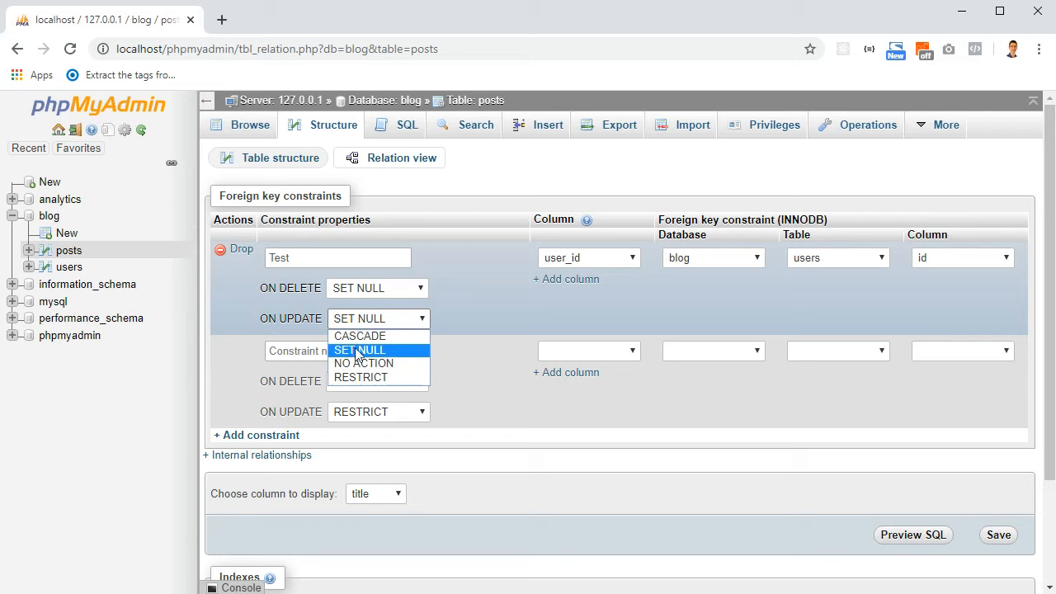
{"action": "mouse_move", "coordinate": [363, 362]}
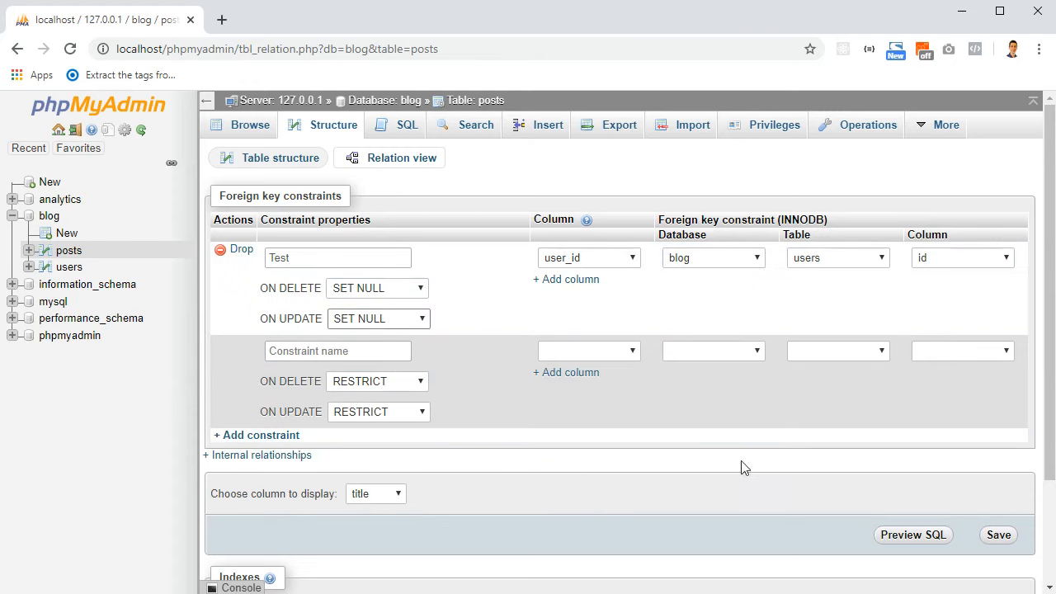
{"action": "left_click", "coordinate": [998, 535]}
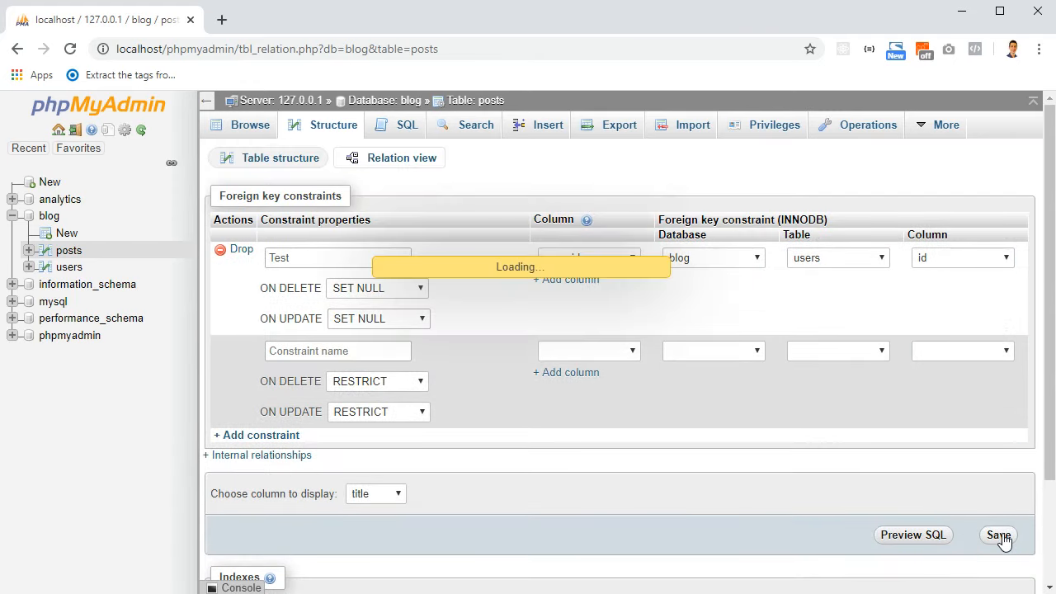
{"action": "left_click", "coordinate": [997, 535]}
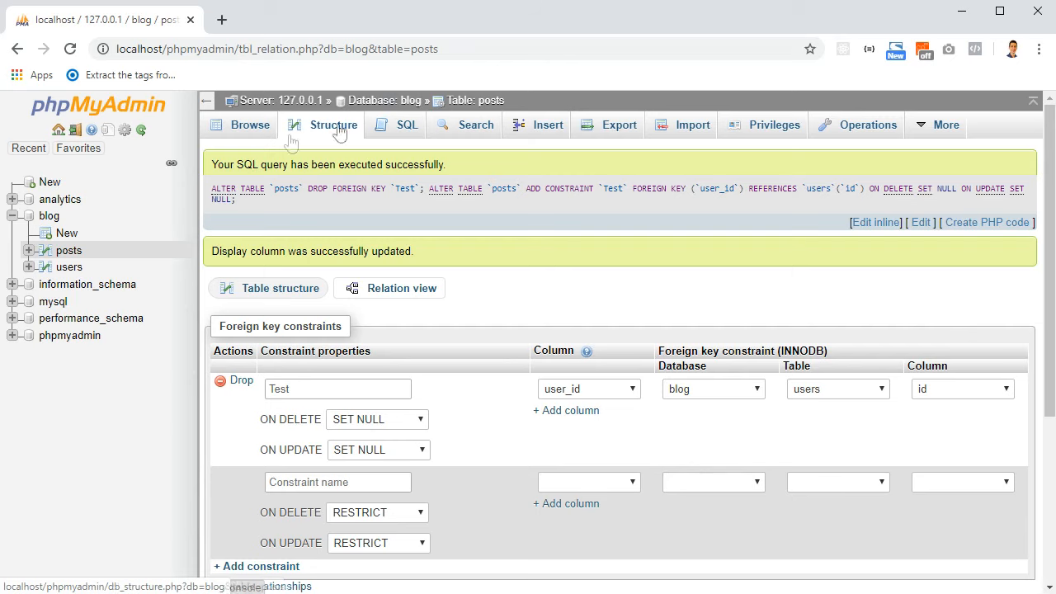
Step: Delete Joel from users and check posts, where his two posts now show NULL user_id
{"action": "left_click", "coordinate": [248, 125]}
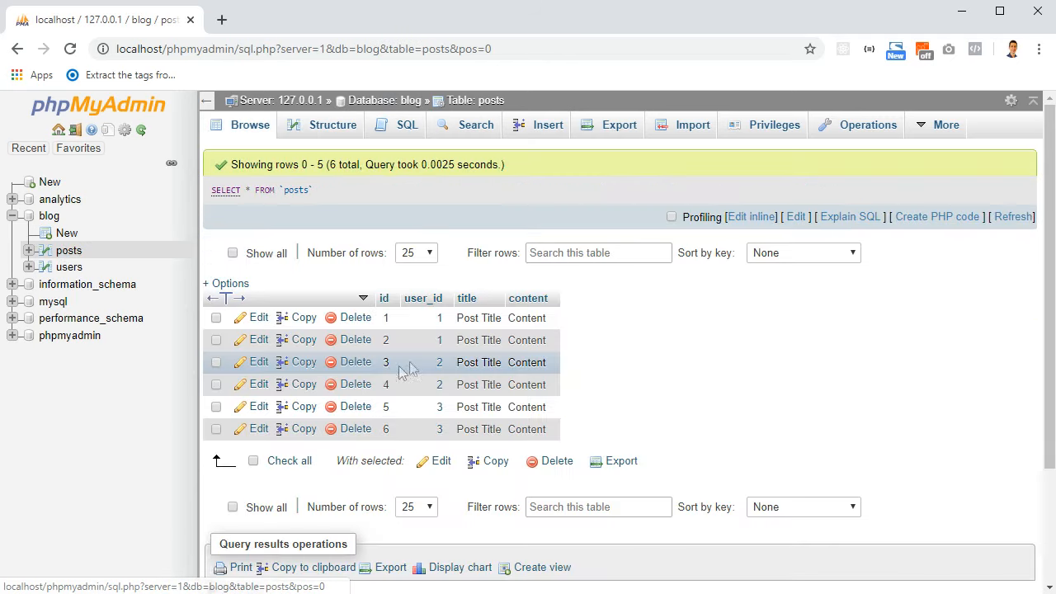
{"action": "mouse_move", "coordinate": [87, 284]}
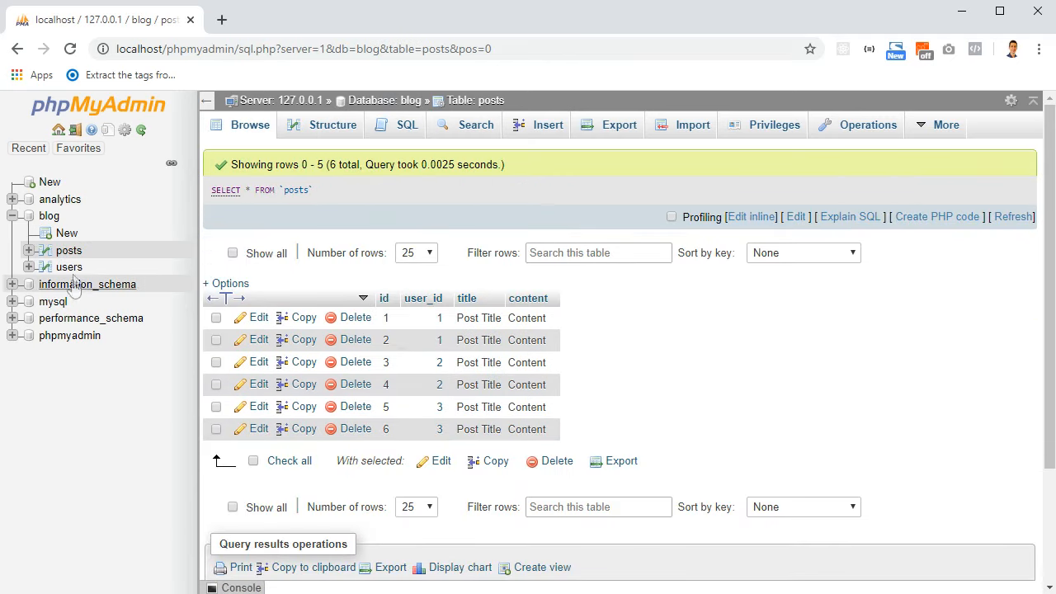
{"action": "left_click", "coordinate": [68, 266]}
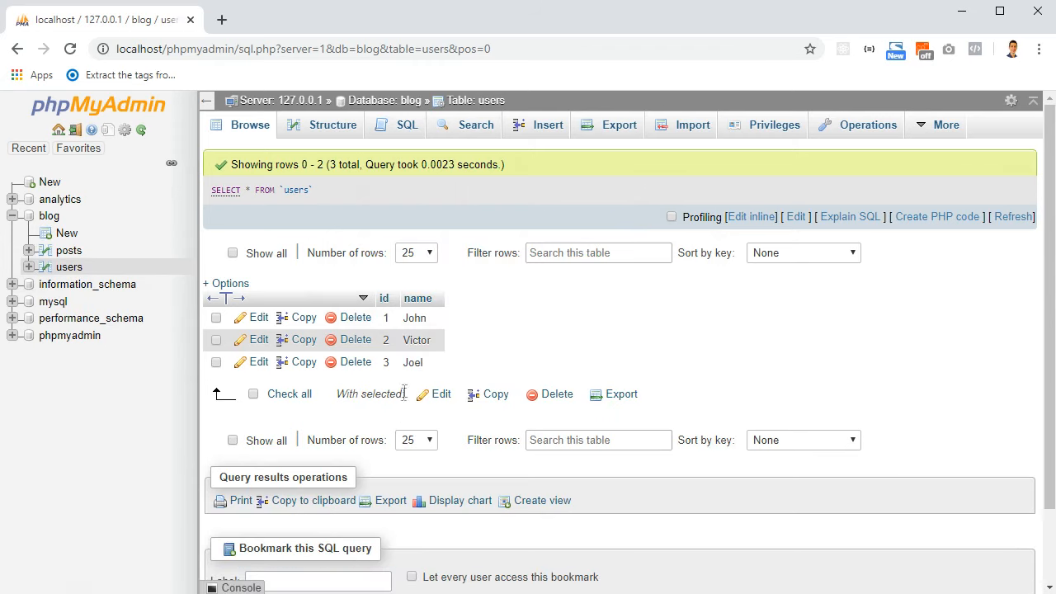
{"action": "mouse_move", "coordinate": [411, 363]}
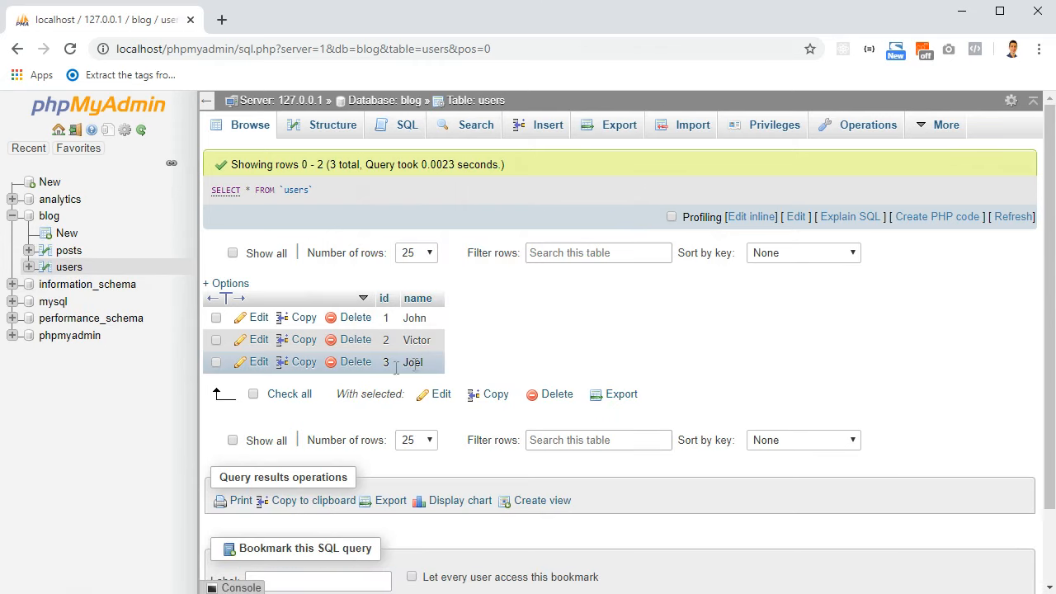
{"action": "left_click", "coordinate": [356, 361]}
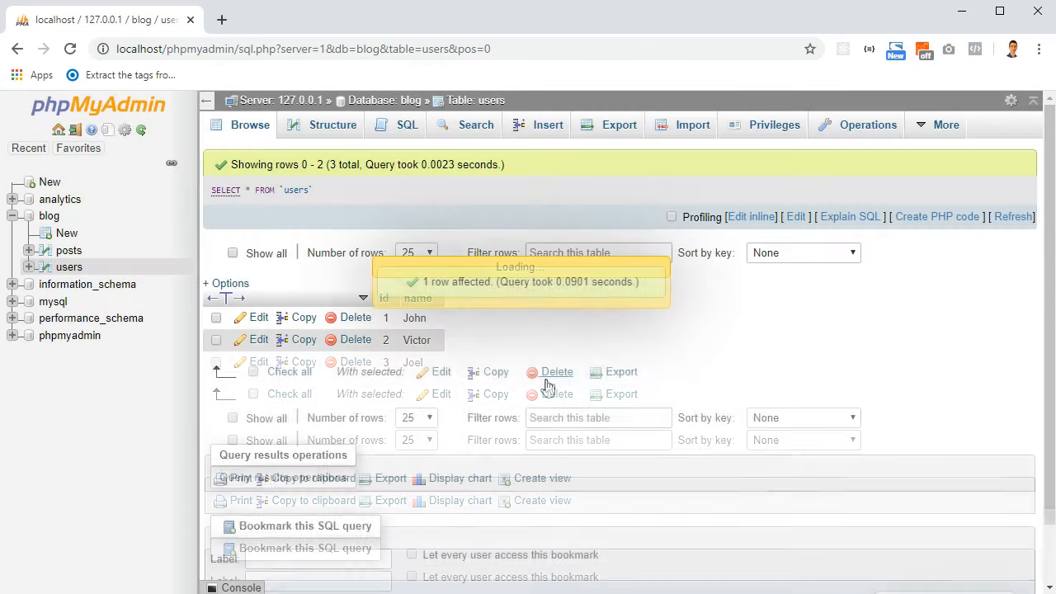
{"action": "left_click", "coordinate": [70, 251]}
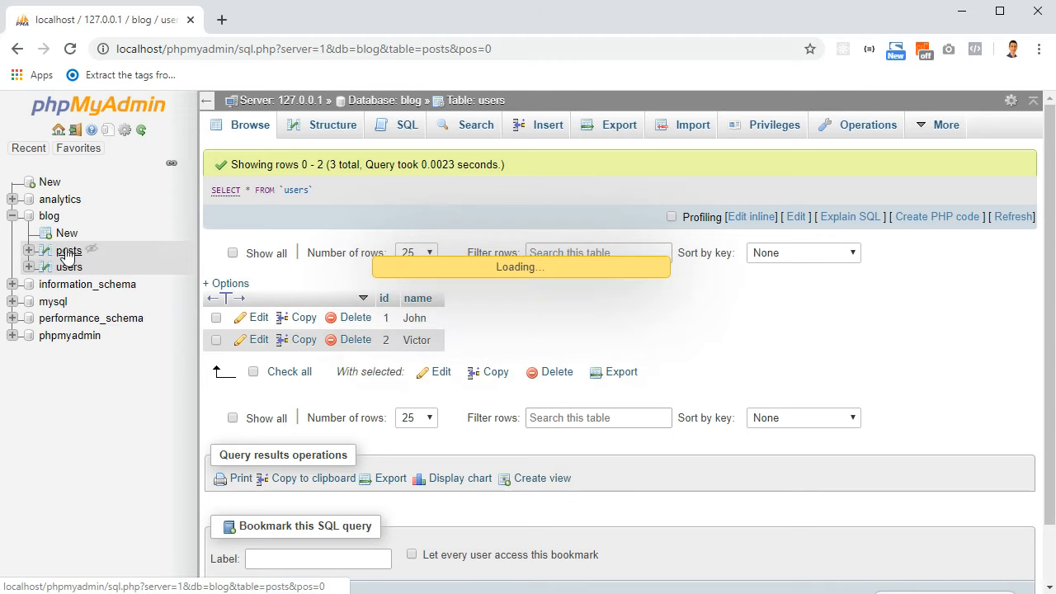
{"action": "left_click", "coordinate": [69, 250]}
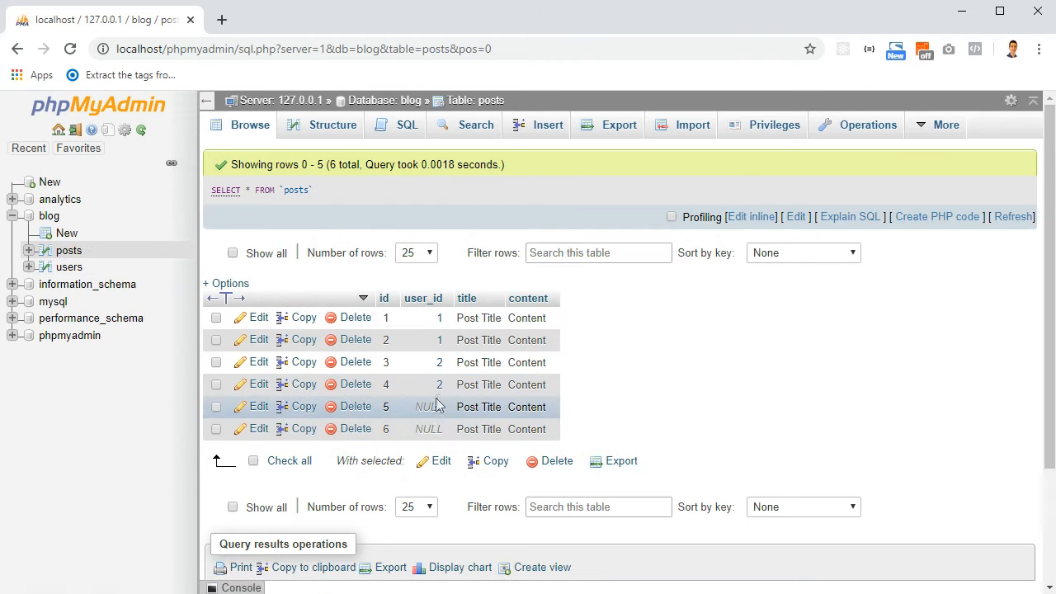
{"action": "mouse_move", "coordinate": [69, 266]}
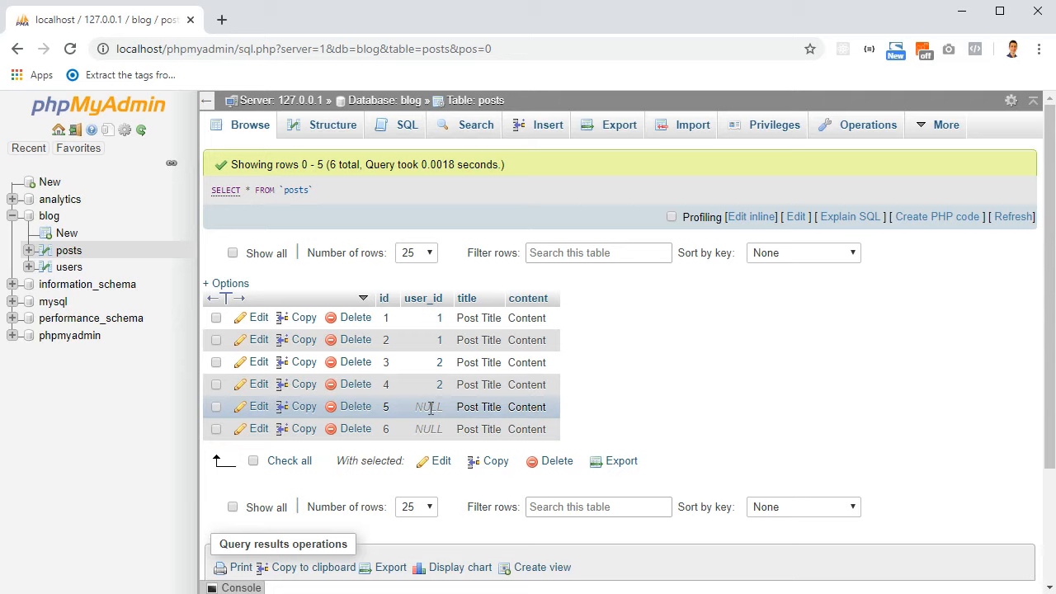
{"action": "mouse_move", "coordinate": [650, 374]}
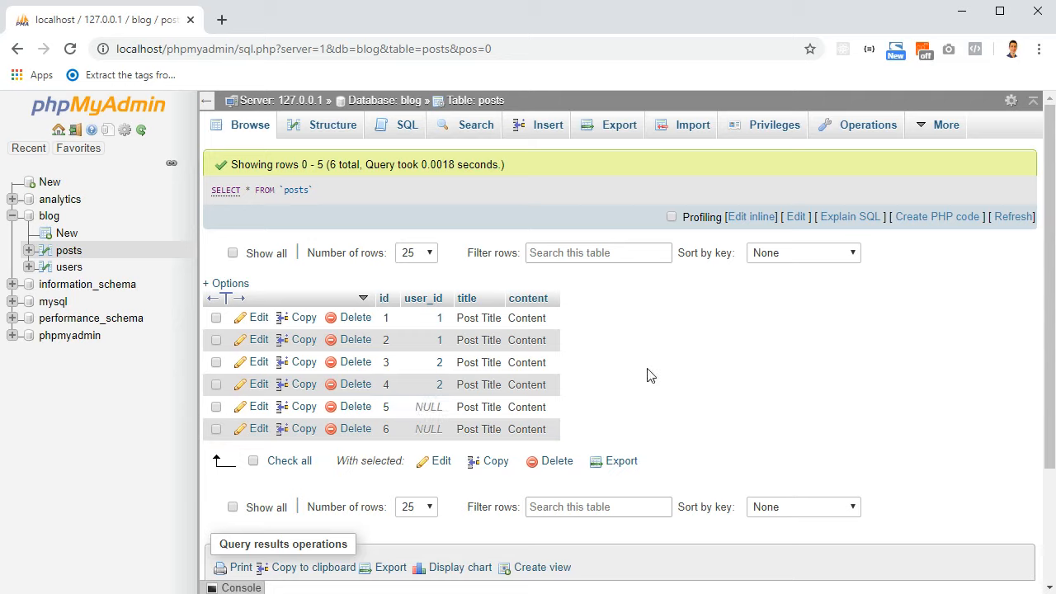
{"action": "left_click", "coordinate": [334, 125]}
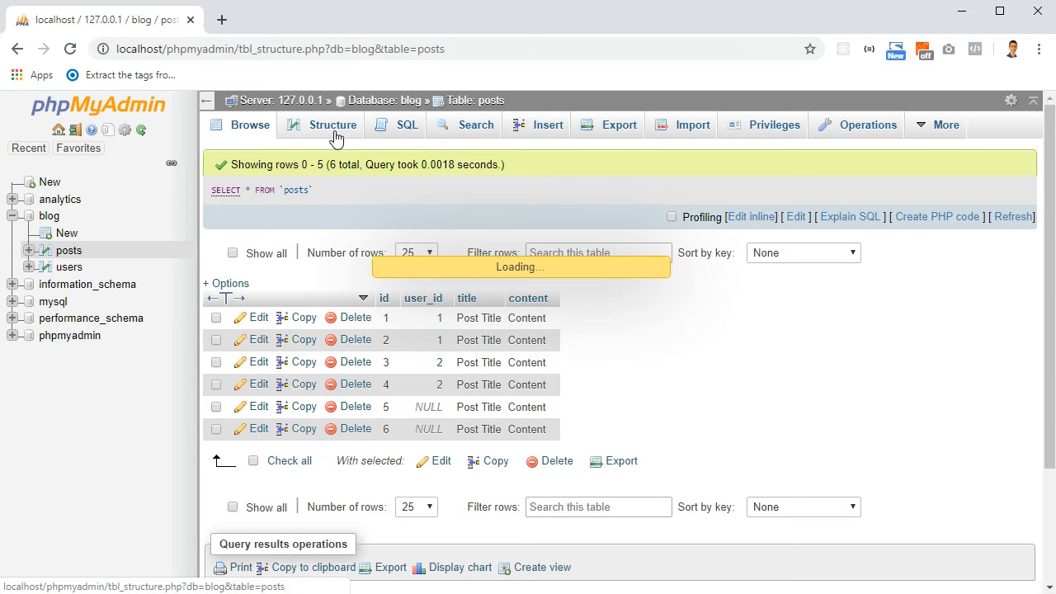
Step: Drop the Test foreign key from posts and return to the blog database overview
{"action": "left_click", "coordinate": [331, 125]}
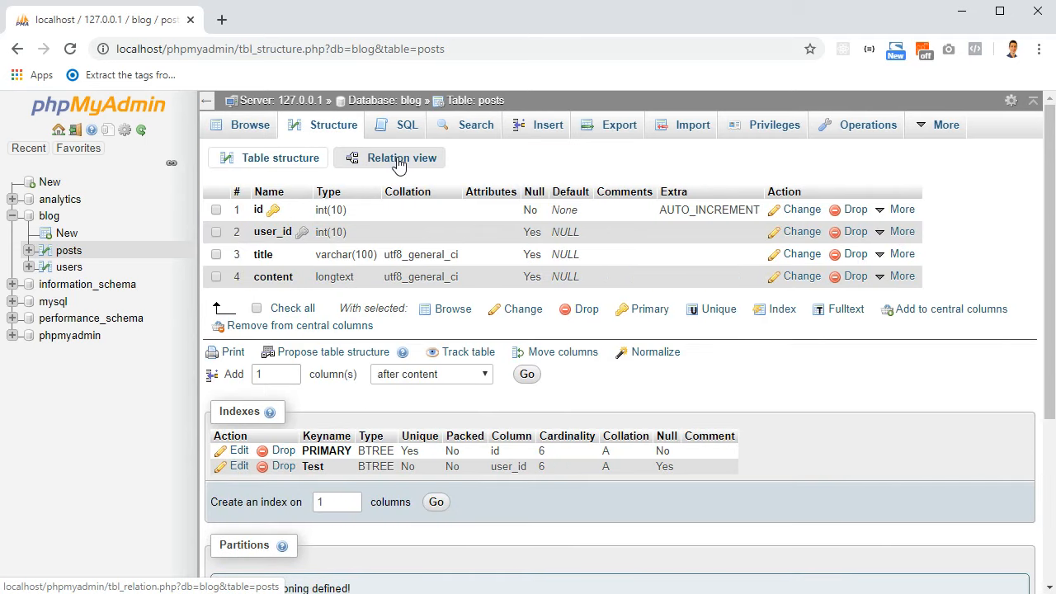
{"action": "mouse_move", "coordinate": [394, 164]}
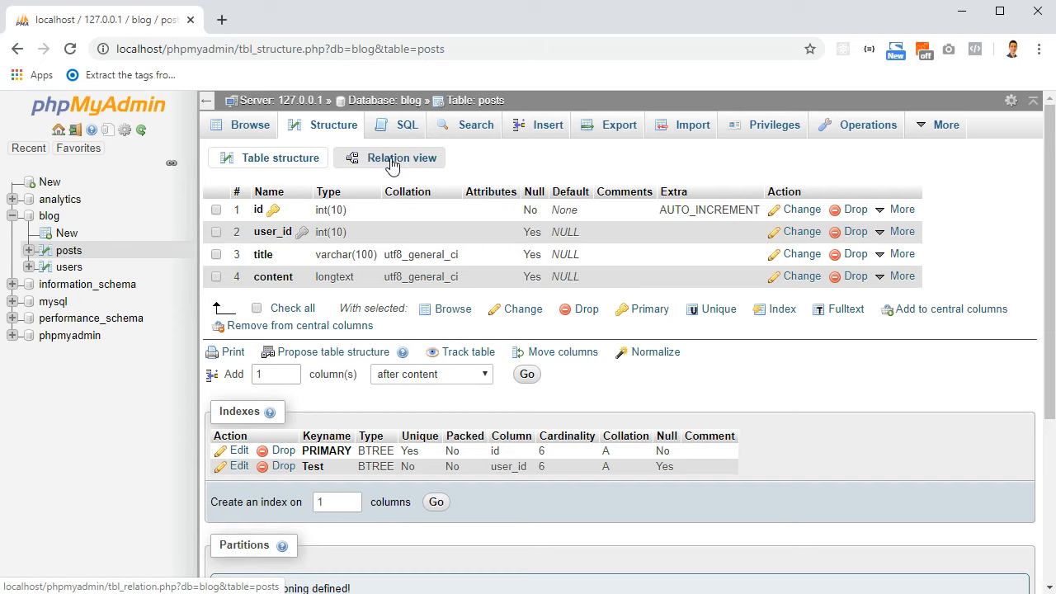
{"action": "mouse_move", "coordinate": [361, 183]}
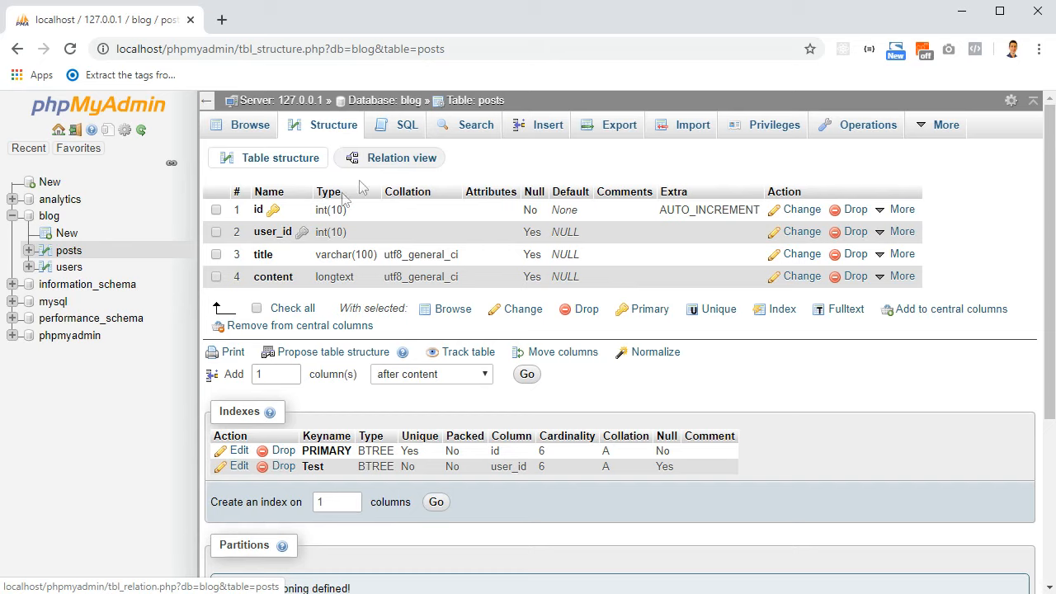
{"action": "mouse_move", "coordinate": [301, 231]}
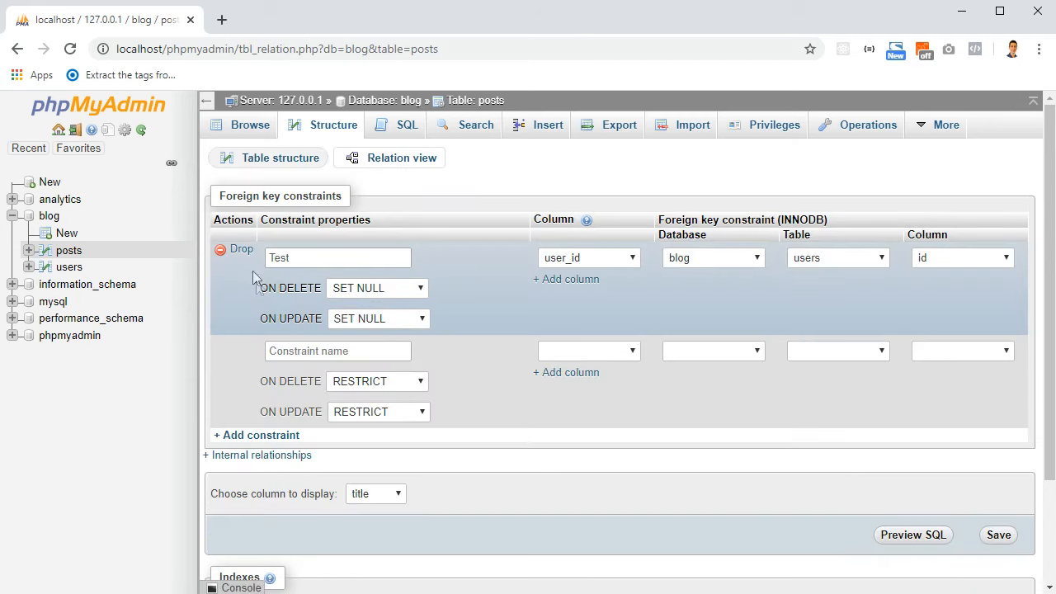
{"action": "left_click", "coordinate": [241, 248]}
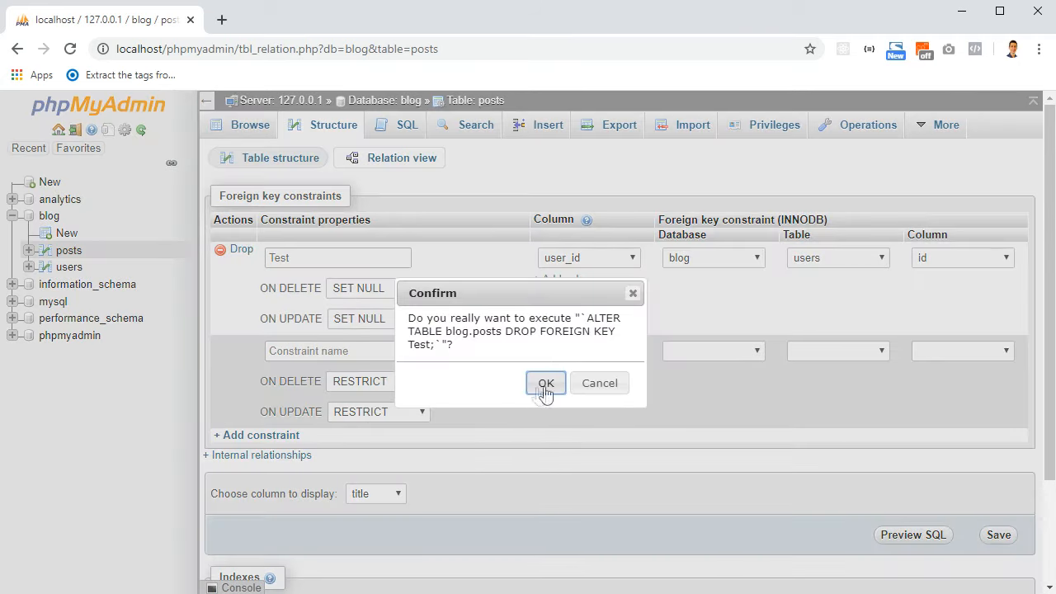
{"action": "left_click", "coordinate": [546, 382]}
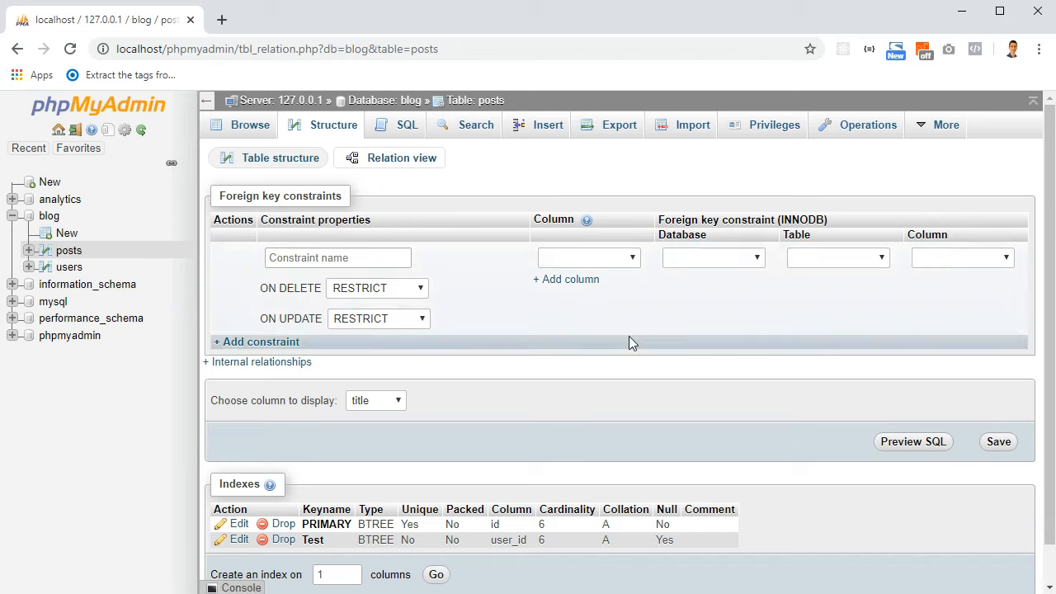
{"action": "left_click", "coordinate": [388, 100]}
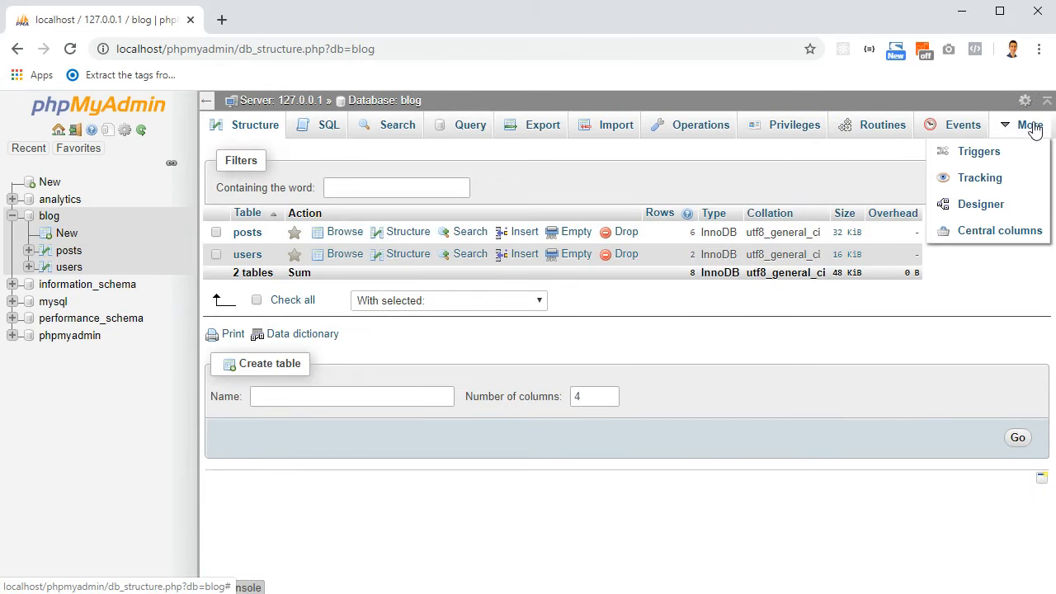
{"action": "mouse_move", "coordinate": [980, 203]}
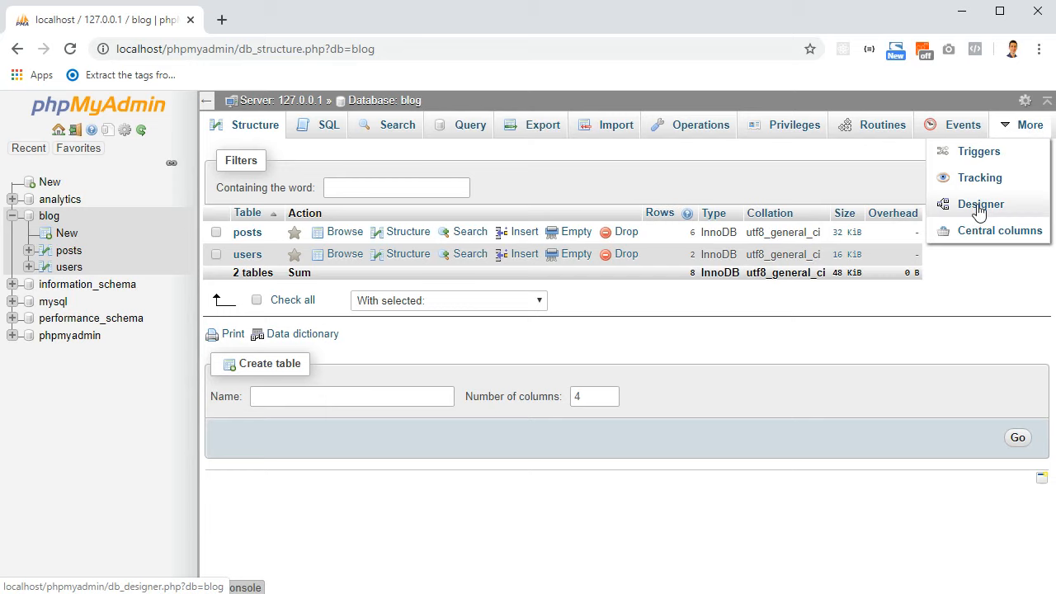
Step: Open the Designer view for the blog database showing users and posts
{"action": "left_click", "coordinate": [981, 203]}
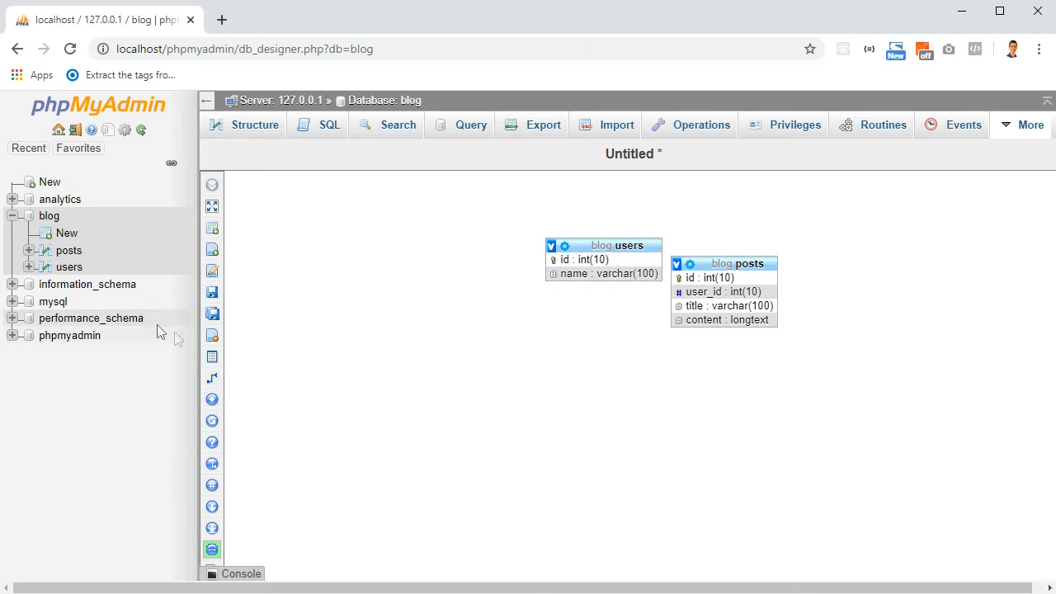
Step: Create a Designer relationship linking users.id to posts.user_id and confirm it
{"action": "left_click", "coordinate": [212, 185]}
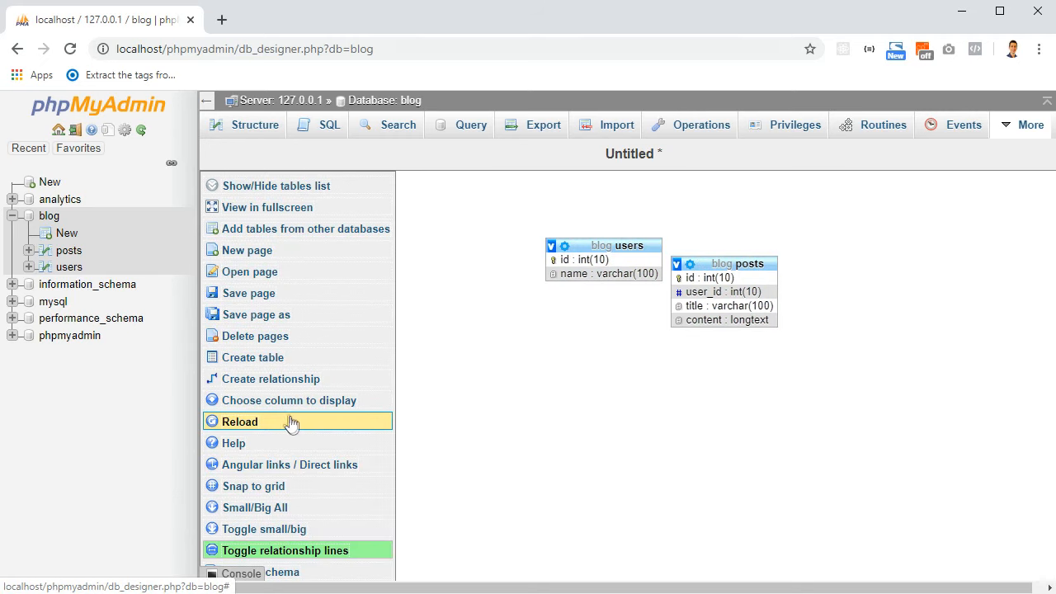
{"action": "mouse_move", "coordinate": [289, 378]}
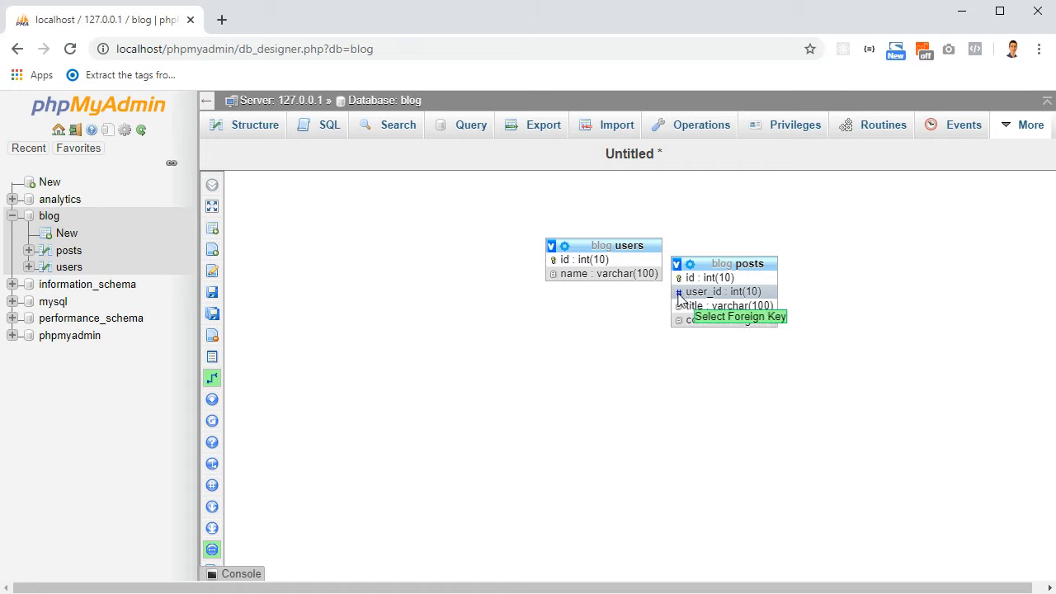
{"action": "left_click", "coordinate": [736, 316]}
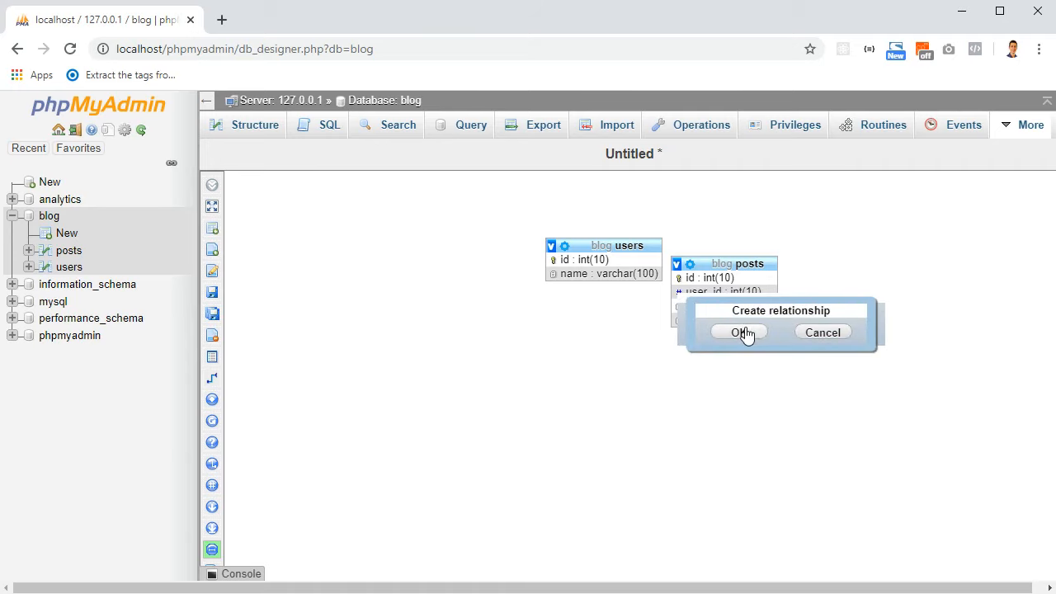
{"action": "left_click", "coordinate": [739, 331]}
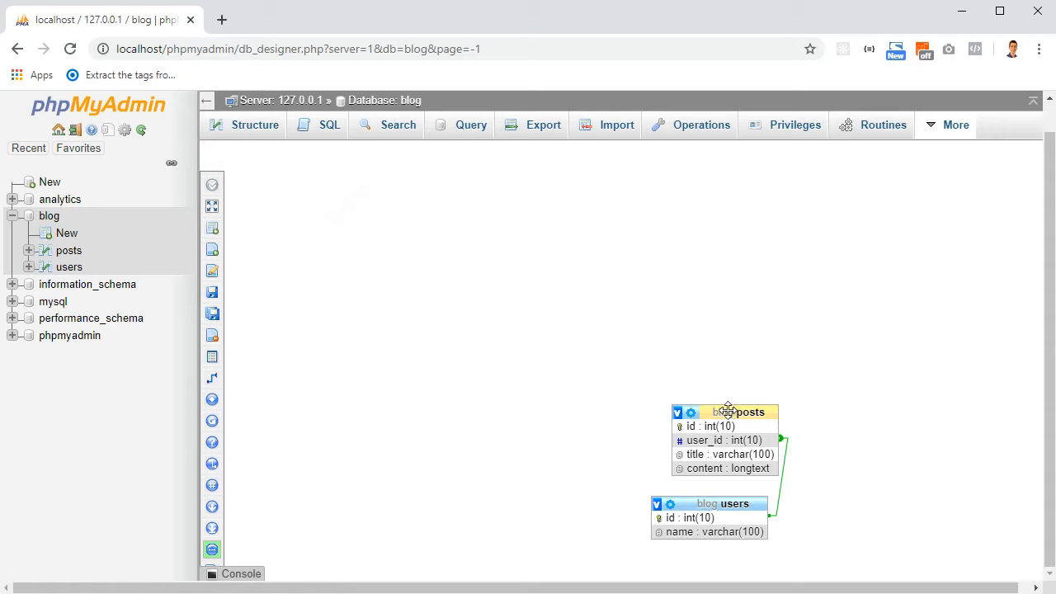
Step: Drag posts up-left and place users to its right on the Designer canvas
{"action": "left_click_drag", "start_coordinate": [724, 412], "coordinate": [539, 288]}
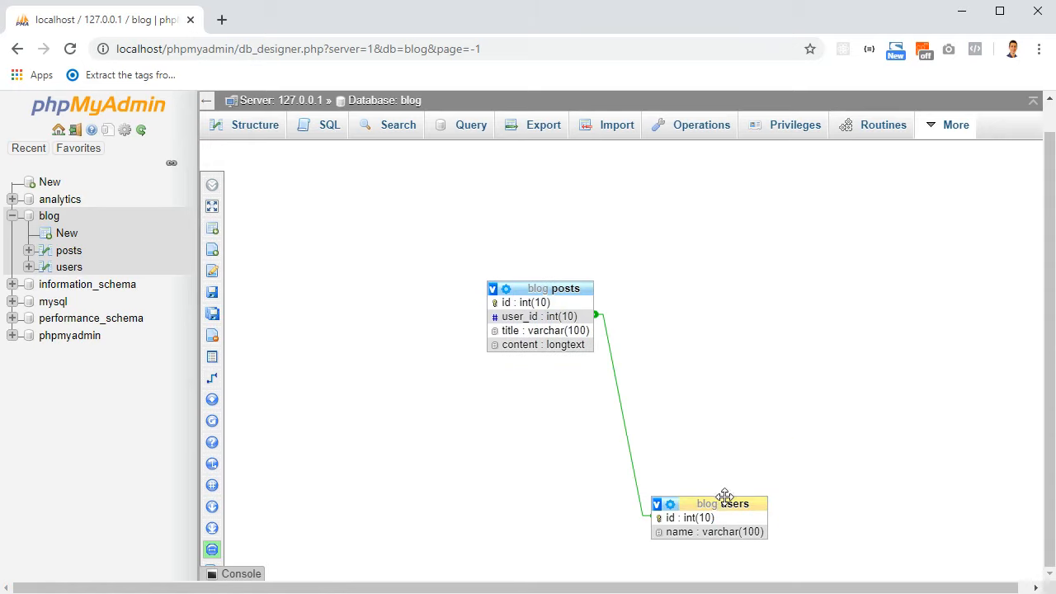
{"action": "left_click_drag", "start_coordinate": [725, 504], "coordinate": [734, 250]}
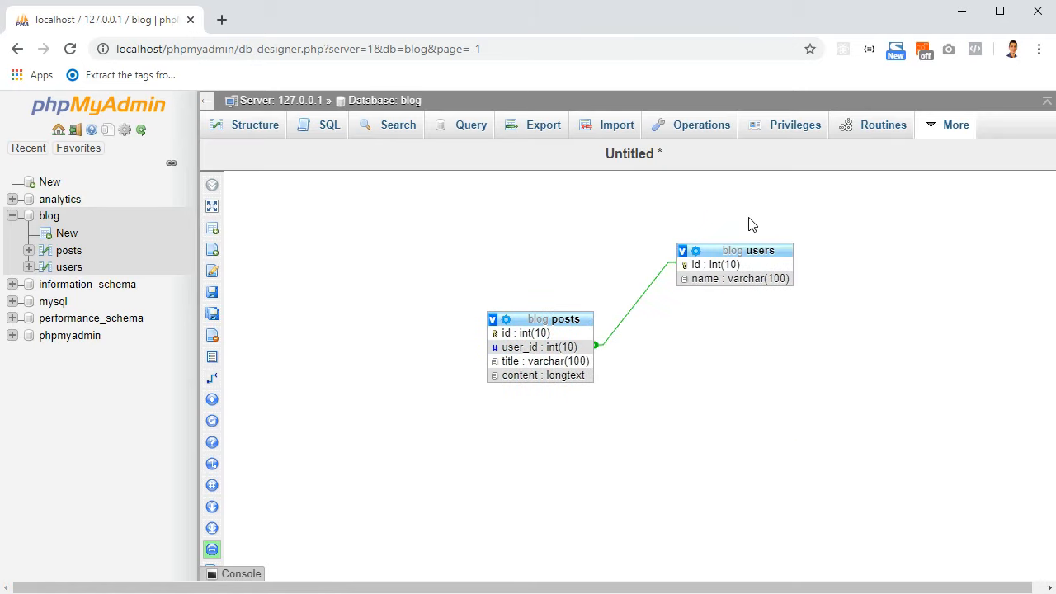
{"action": "mouse_move", "coordinate": [651, 319]}
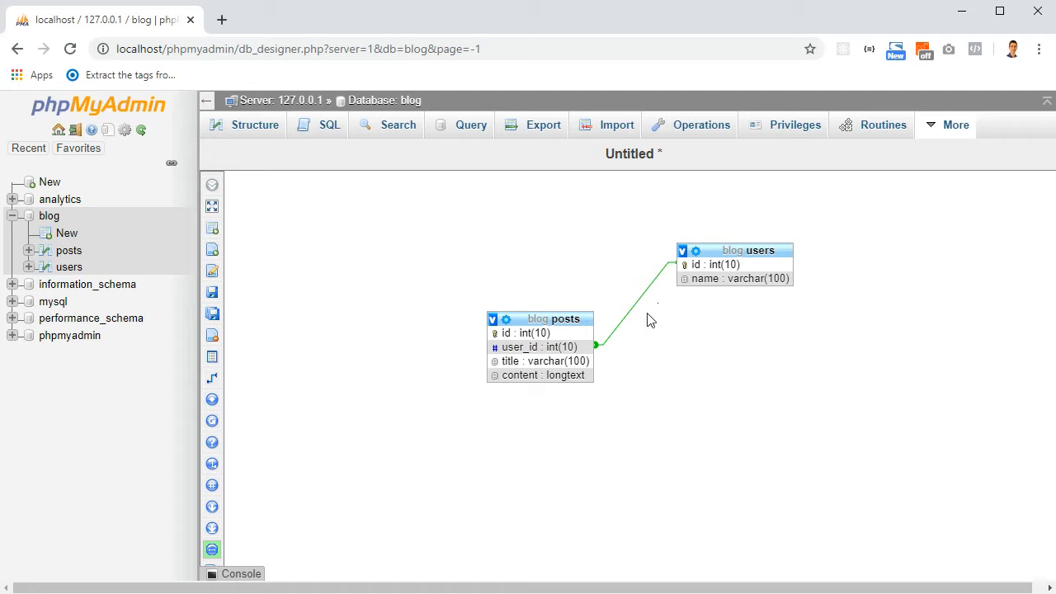
{"action": "mouse_move", "coordinate": [672, 321]}
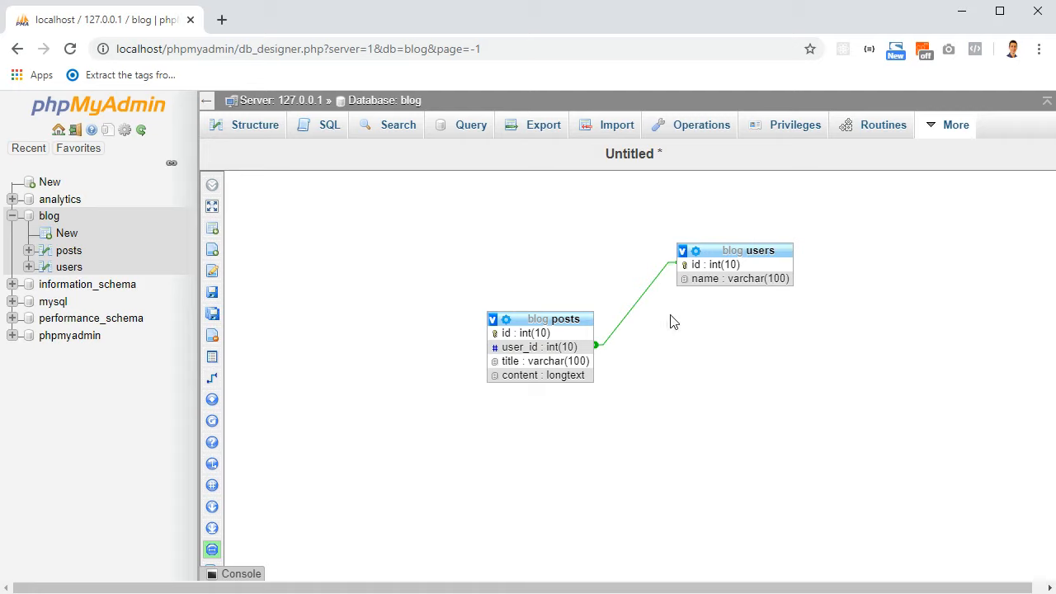
{"action": "left_click_drag", "start_coordinate": [540, 319], "coordinate": [570, 248]}
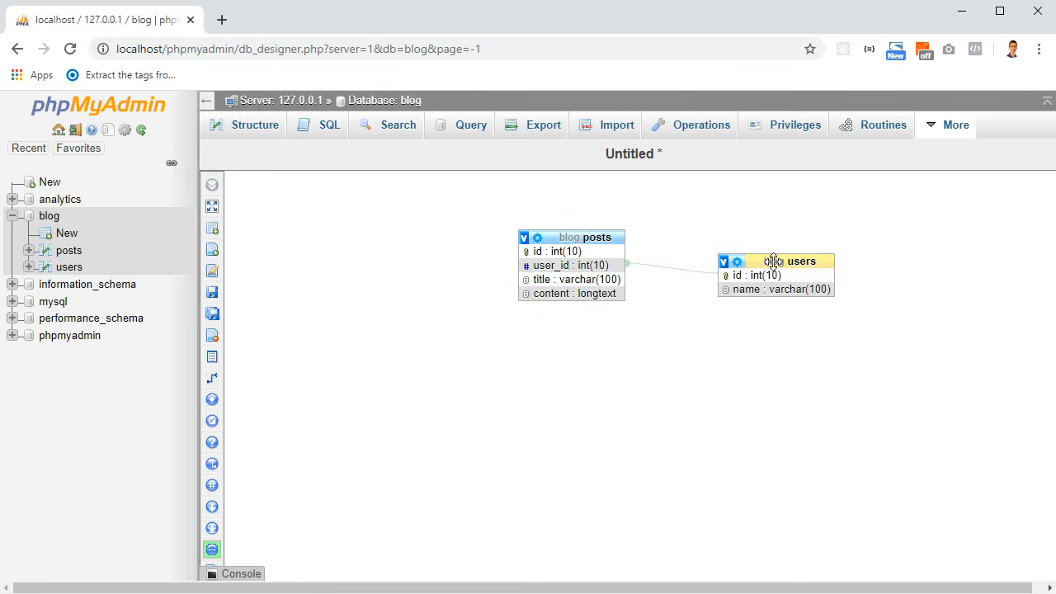
{"action": "left_click_drag", "start_coordinate": [773, 261], "coordinate": [732, 299]}
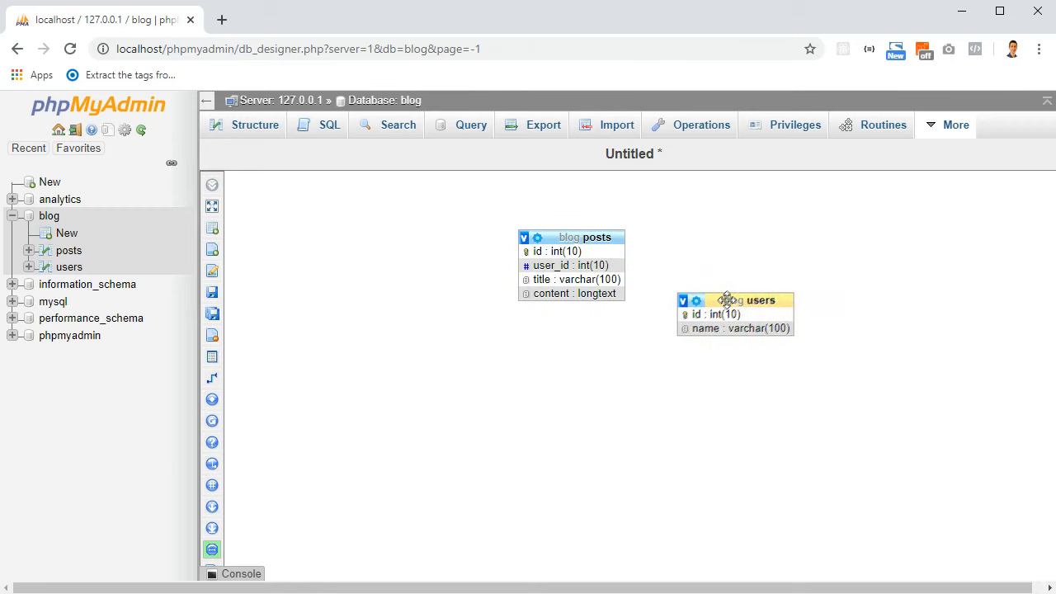